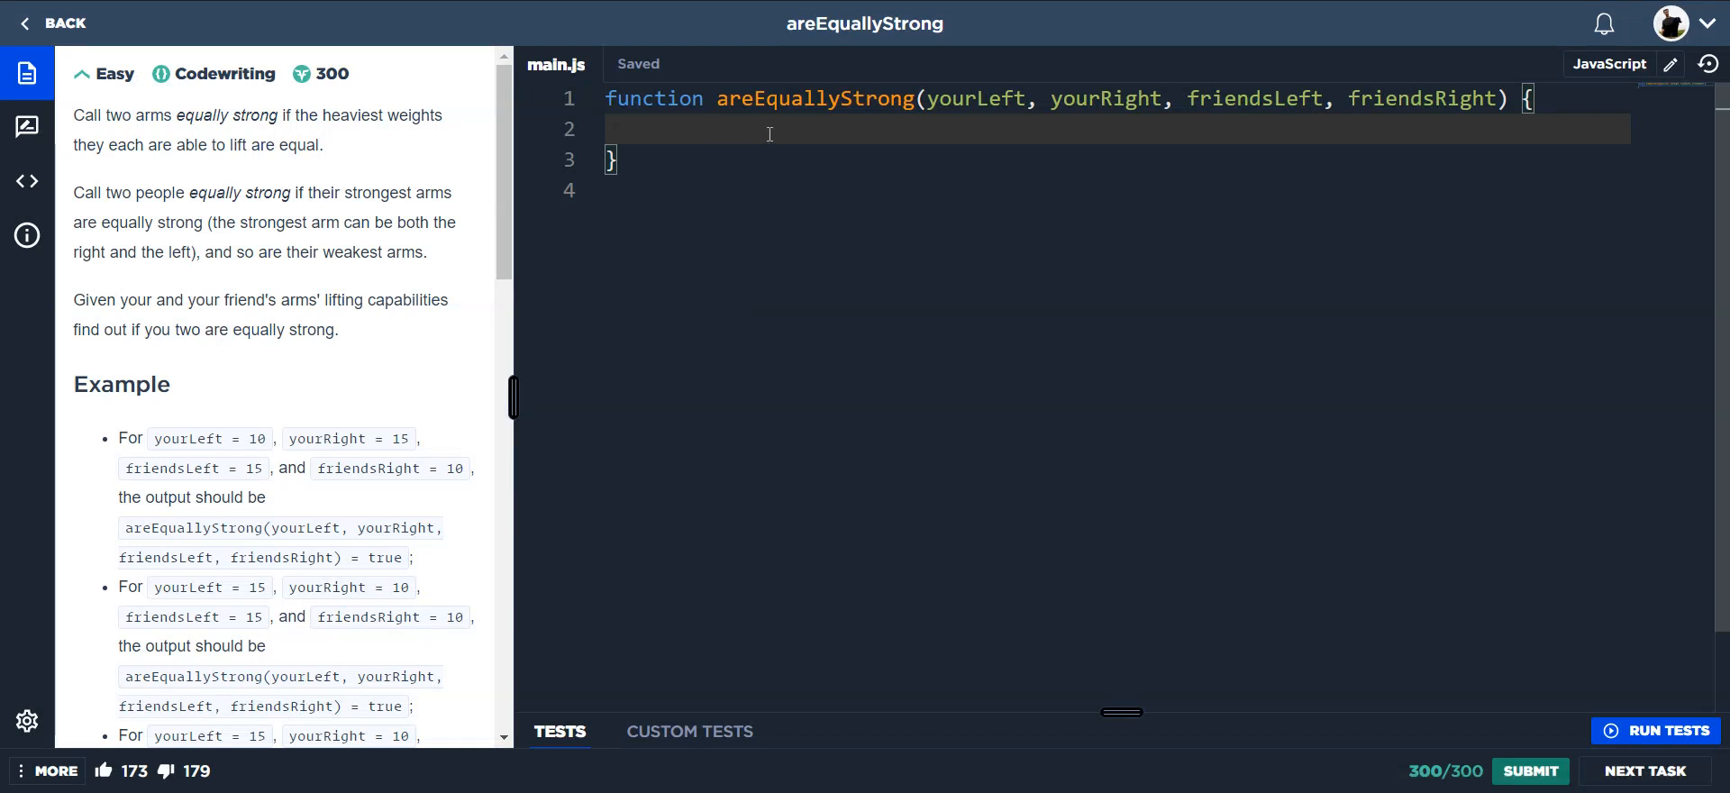
{"action": "mouse_move", "coordinate": [229, 135]}
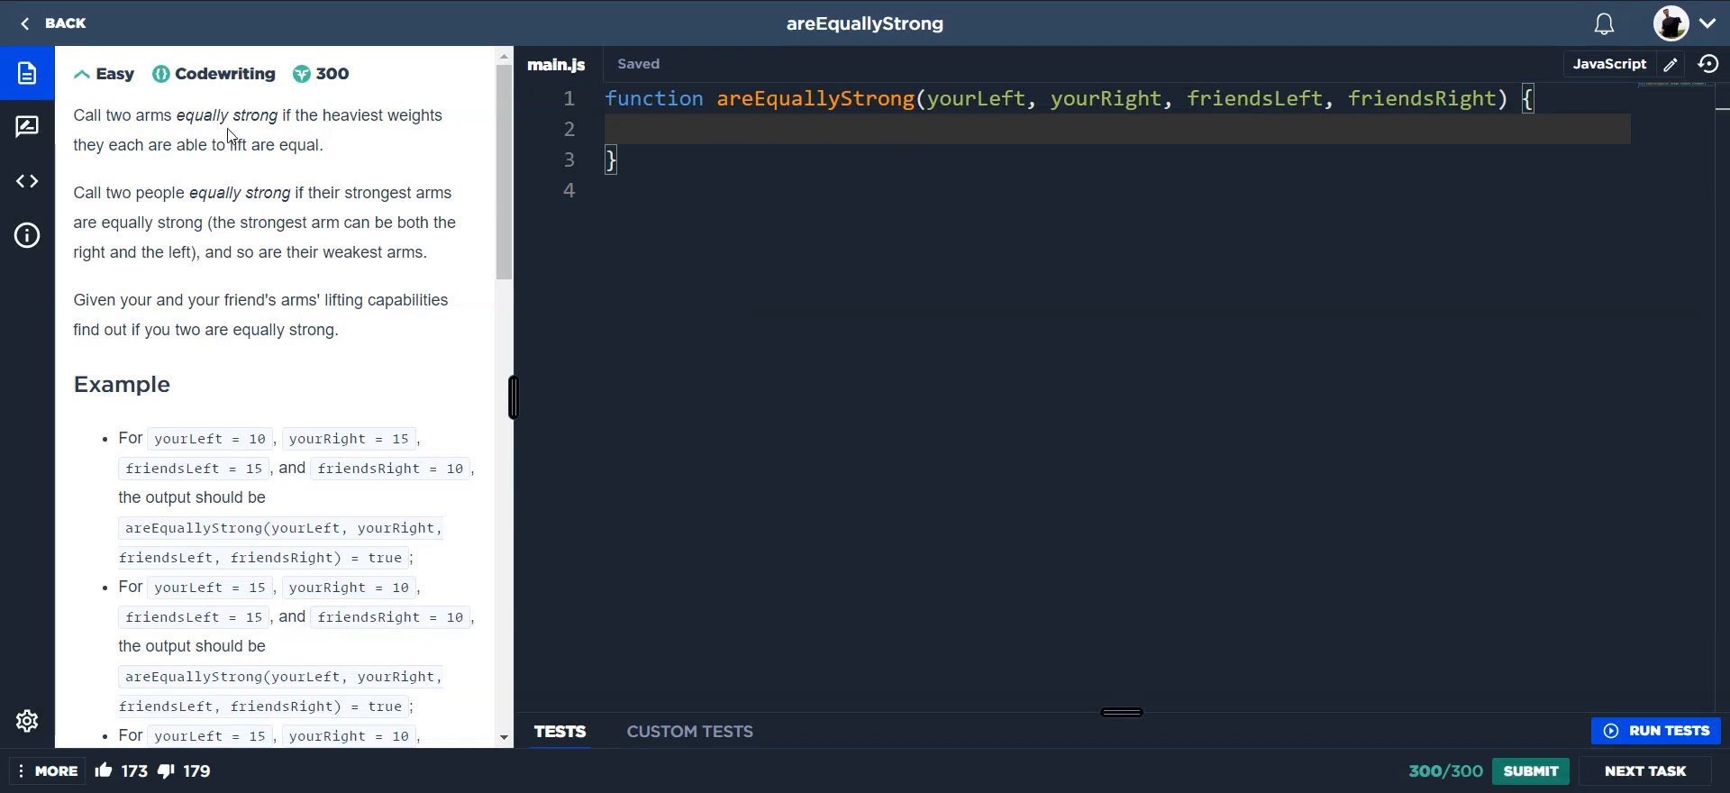
{"action": "mouse_move", "coordinate": [328, 180]}
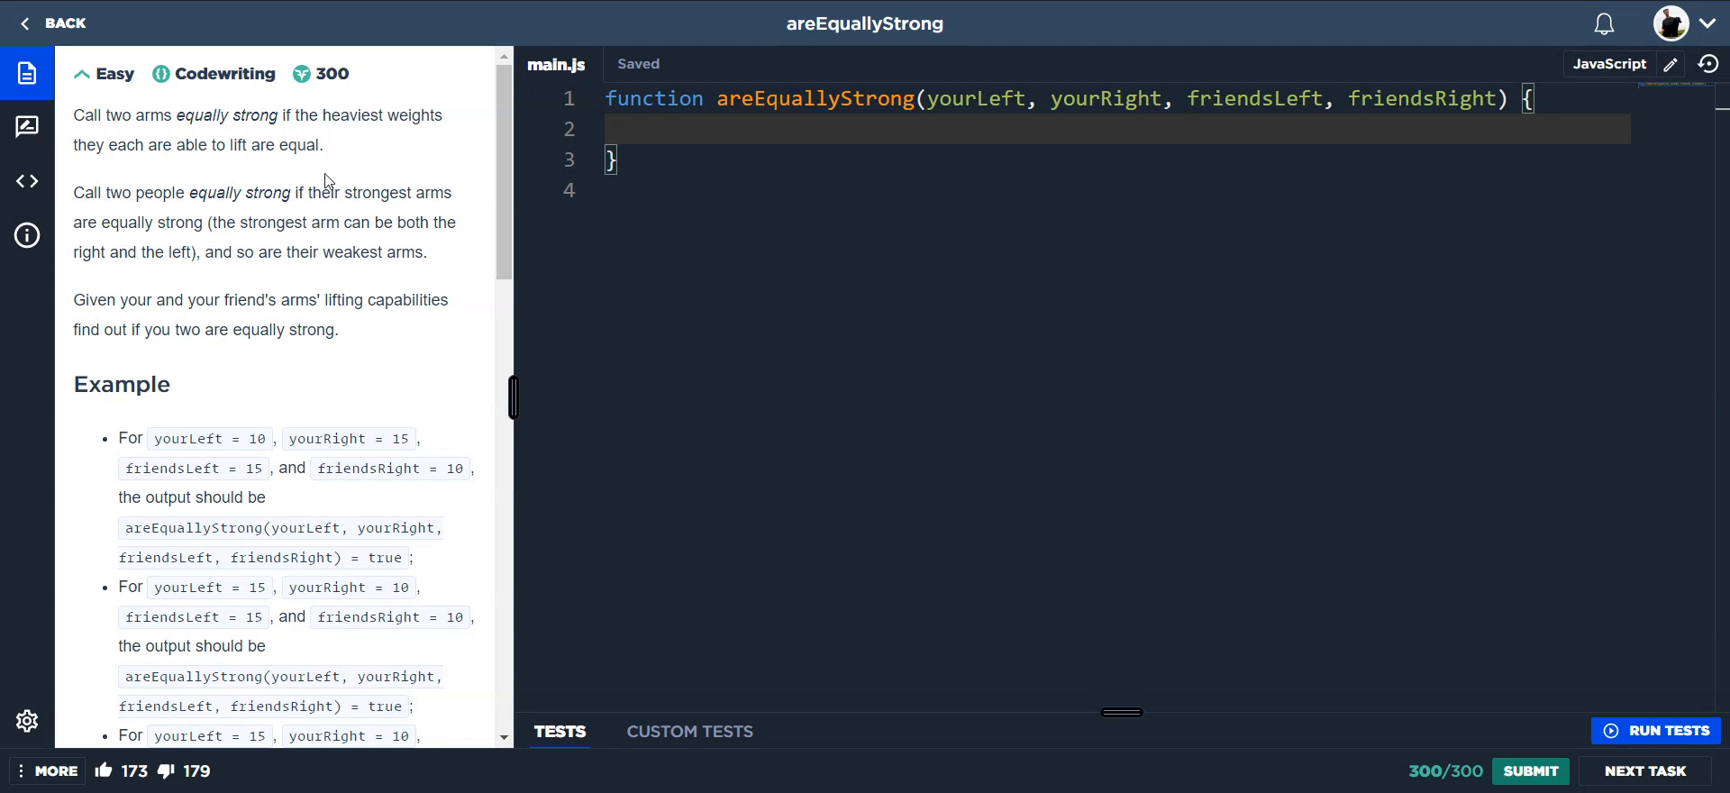
{"action": "mouse_move", "coordinate": [351, 176]}
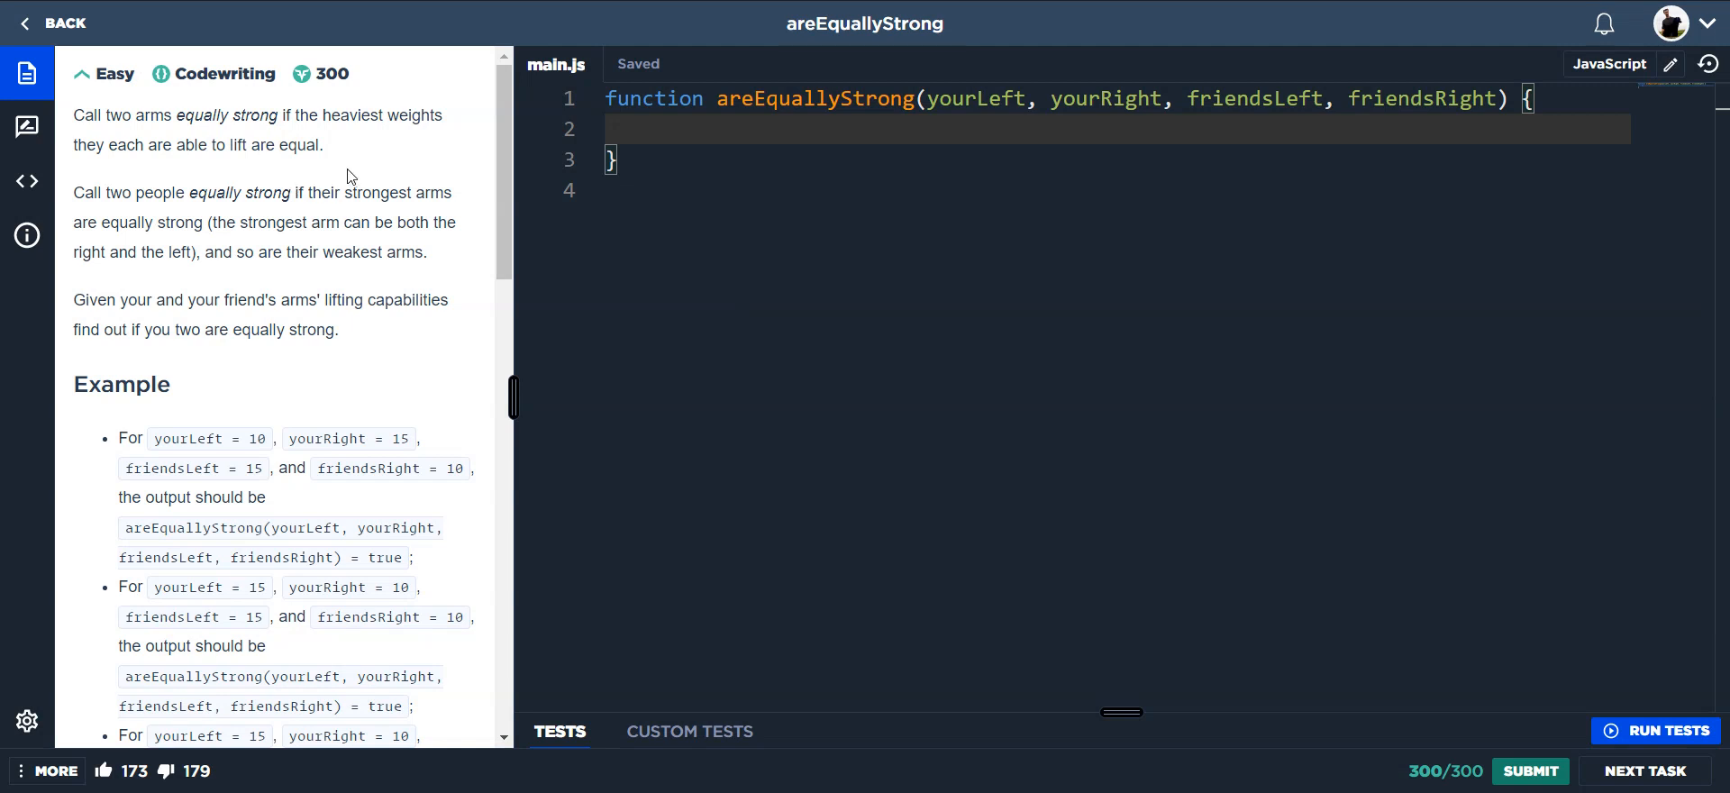
{"action": "mouse_move", "coordinate": [265, 210]}
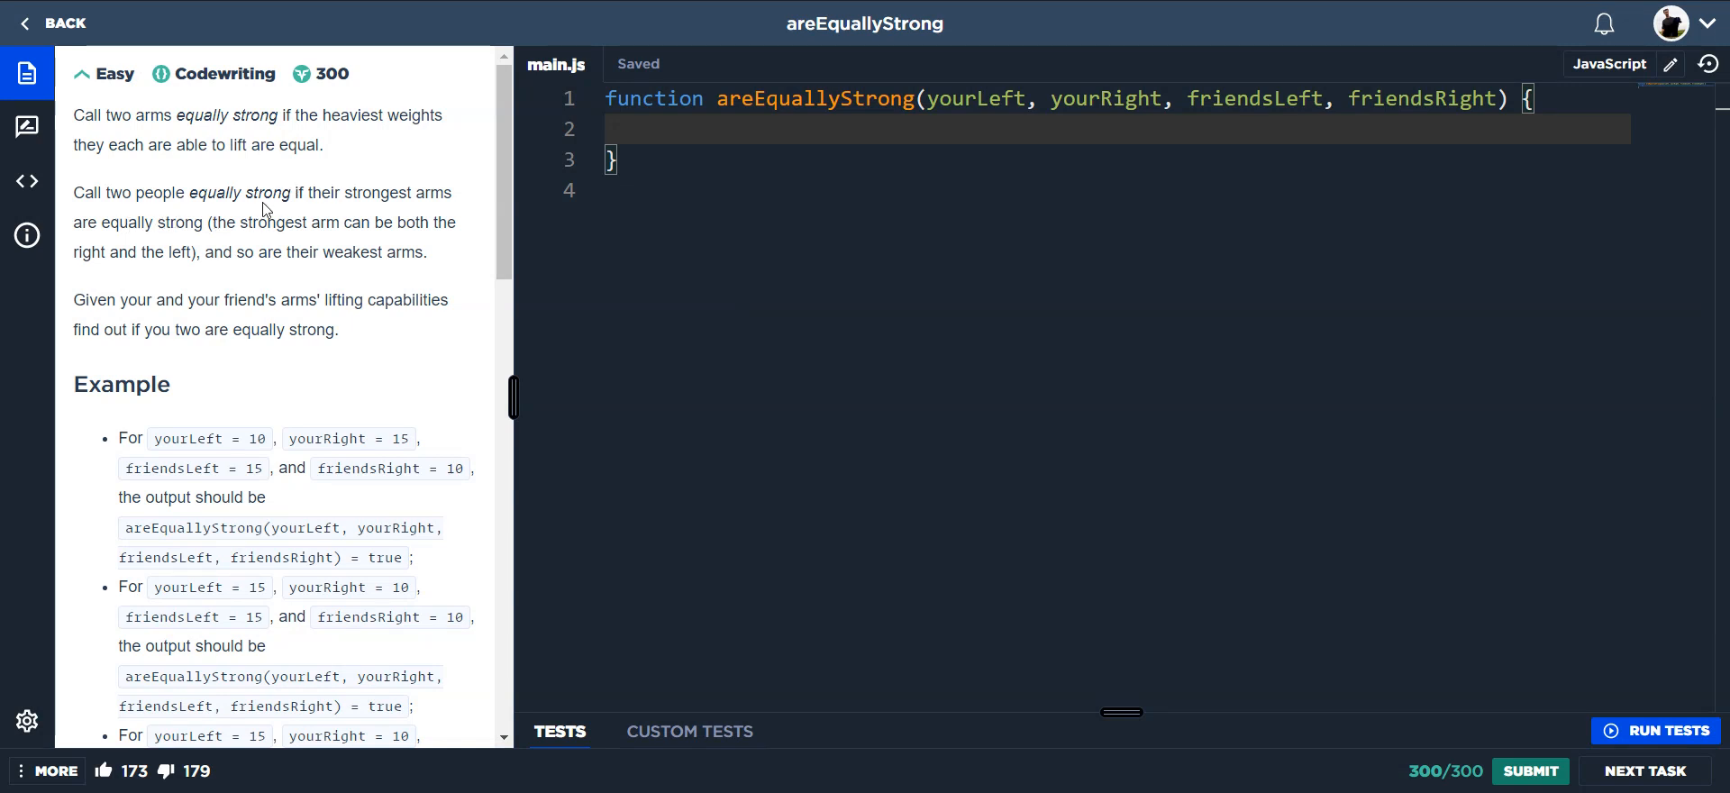
{"action": "mouse_move", "coordinate": [250, 184]}
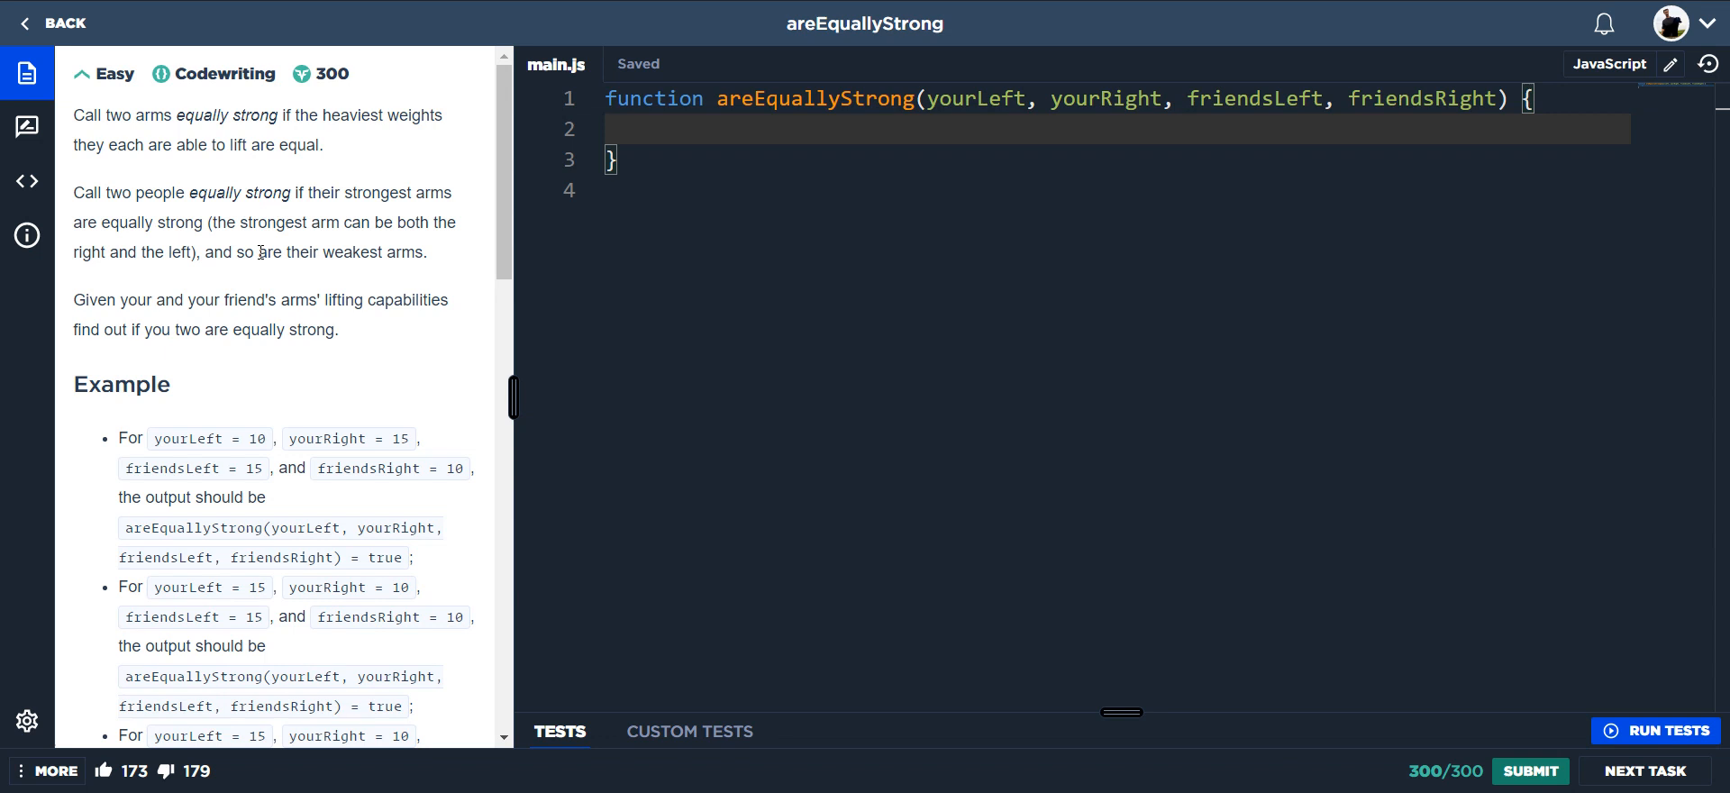
{"action": "mouse_move", "coordinate": [146, 303]}
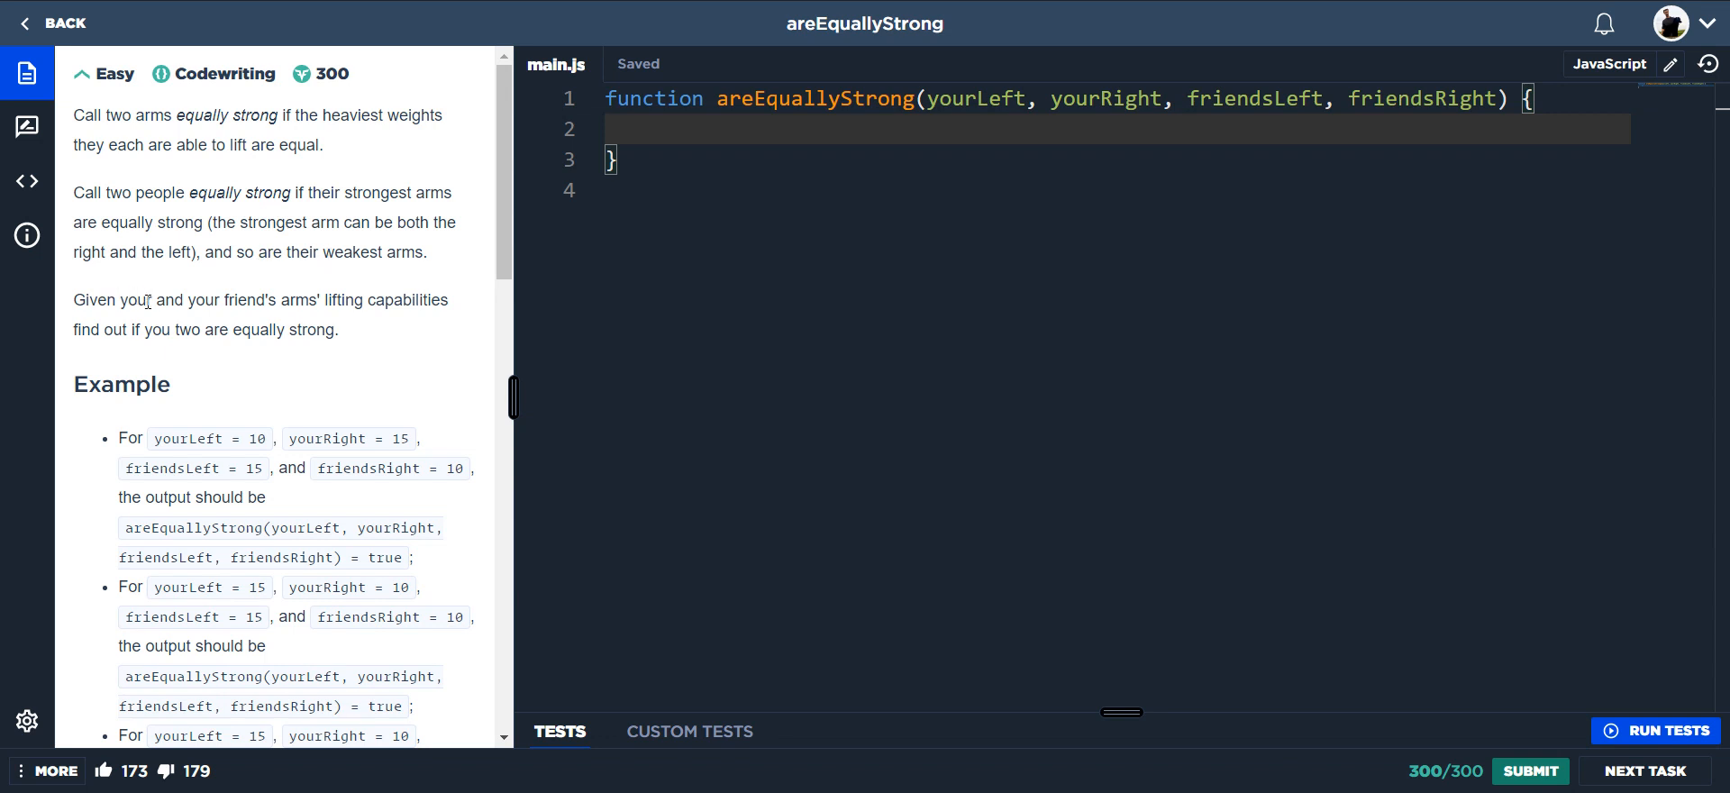
{"action": "mouse_move", "coordinate": [431, 295]}
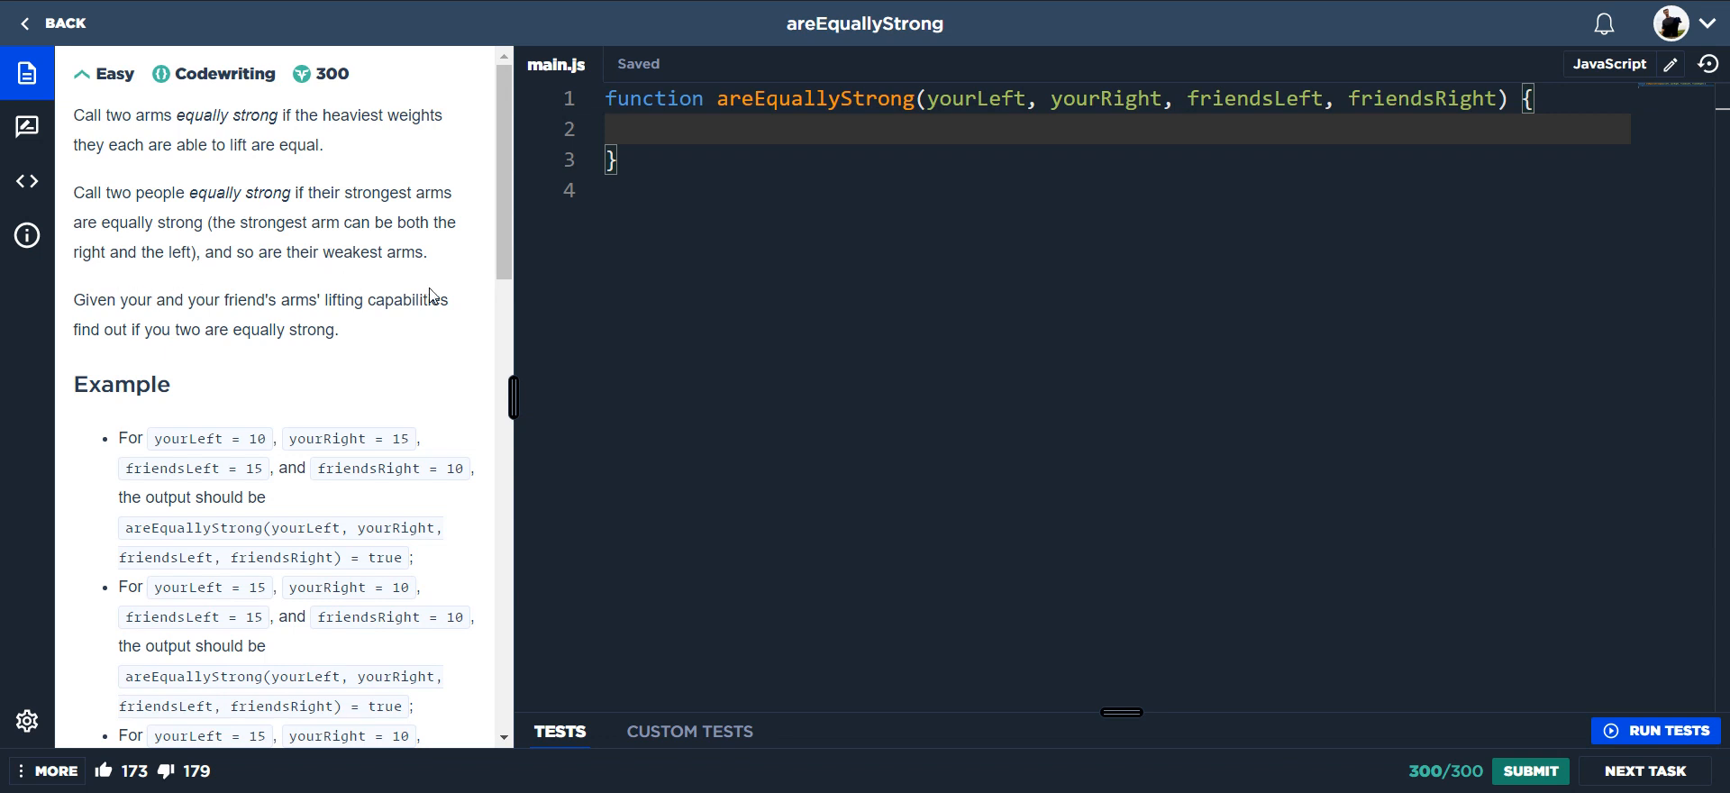
{"action": "mouse_move", "coordinate": [707, 195]}
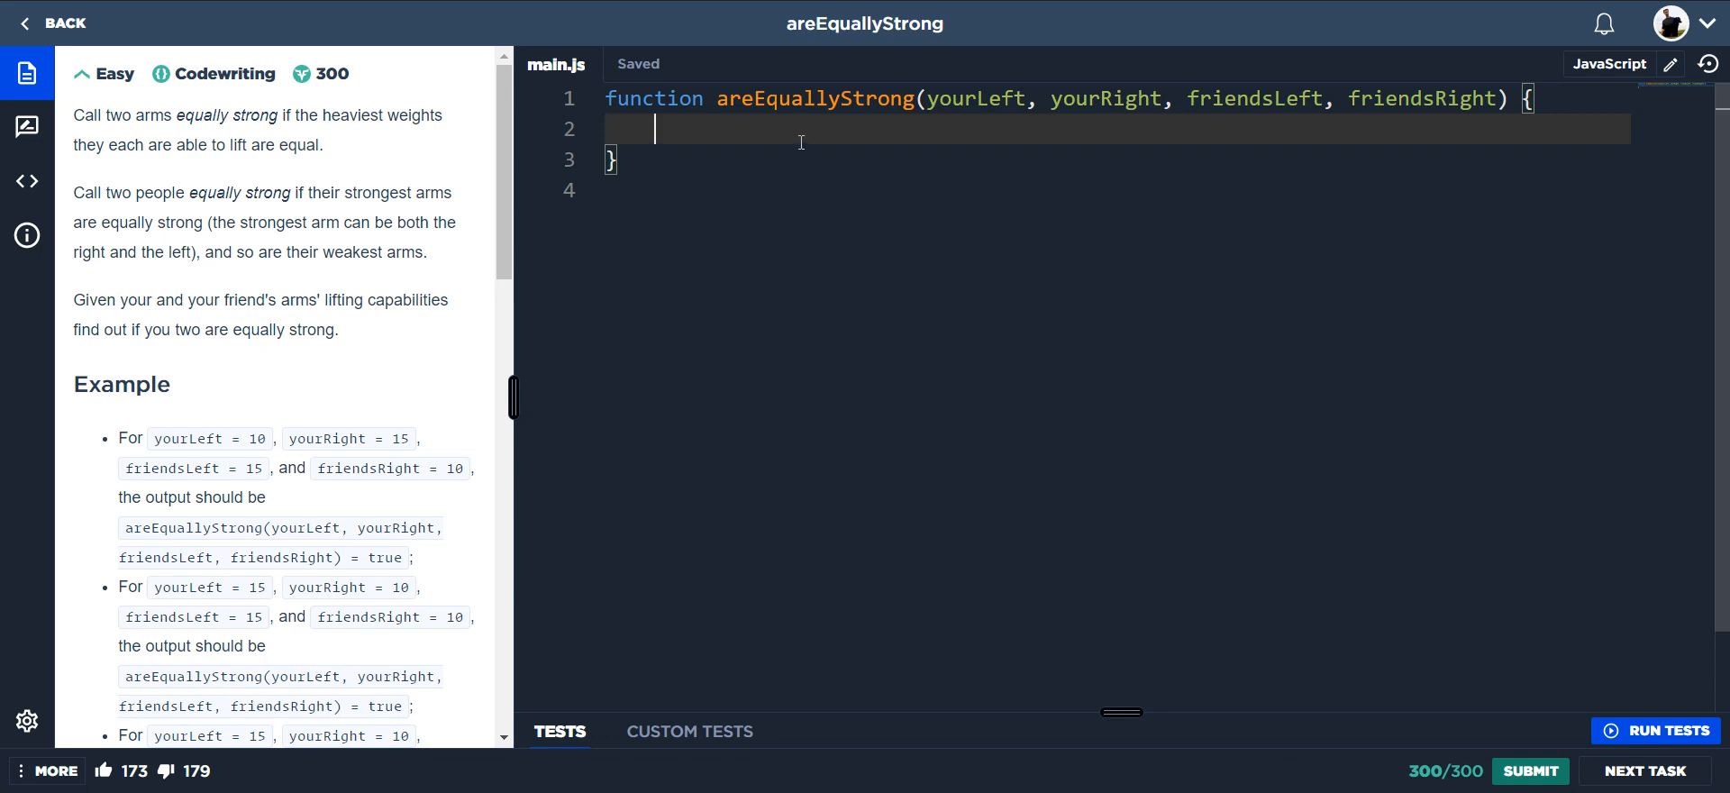
Return yourLeft + yourRight === friendsRight + friendsLeft as the function body.
{"action": "type", "text": "return yourLeft +"}
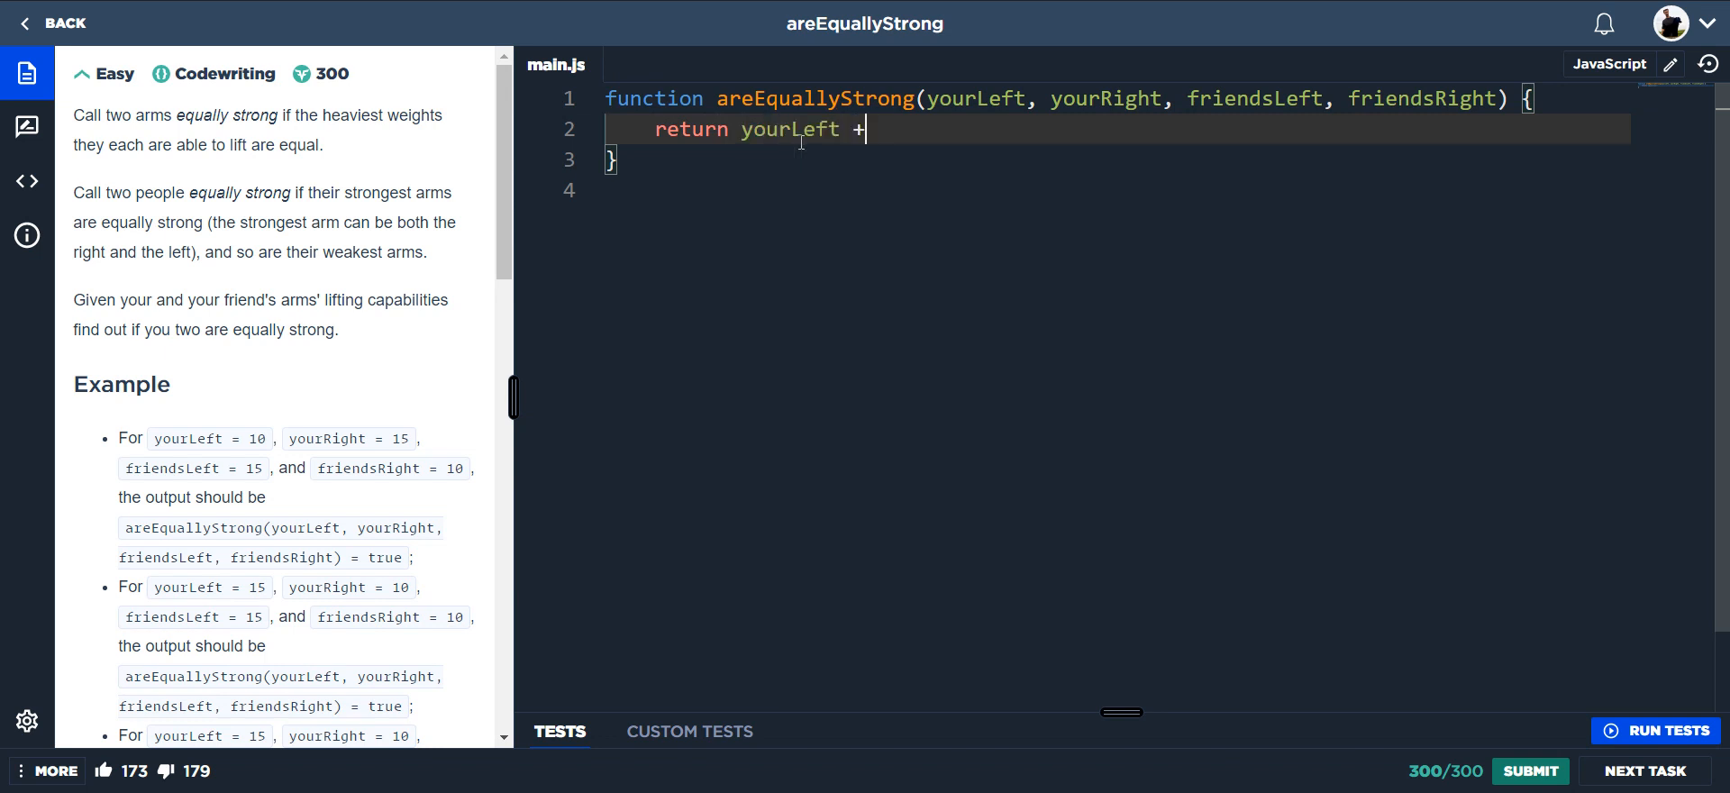
{"action": "type", "text": "yourRight"}
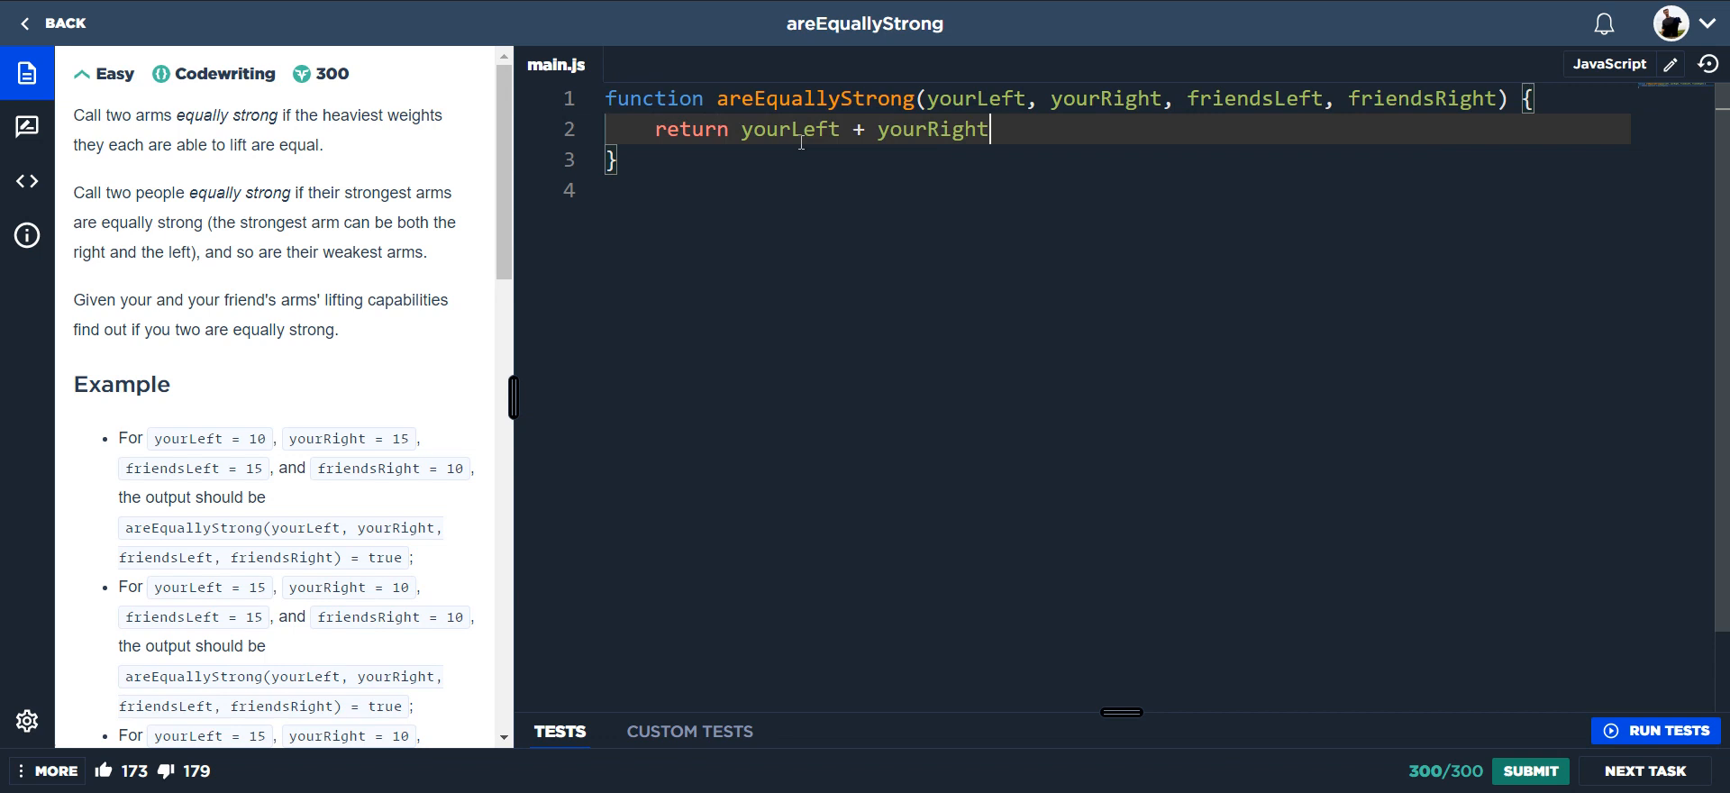
{"action": "type", "text": "=== friendsRight"}
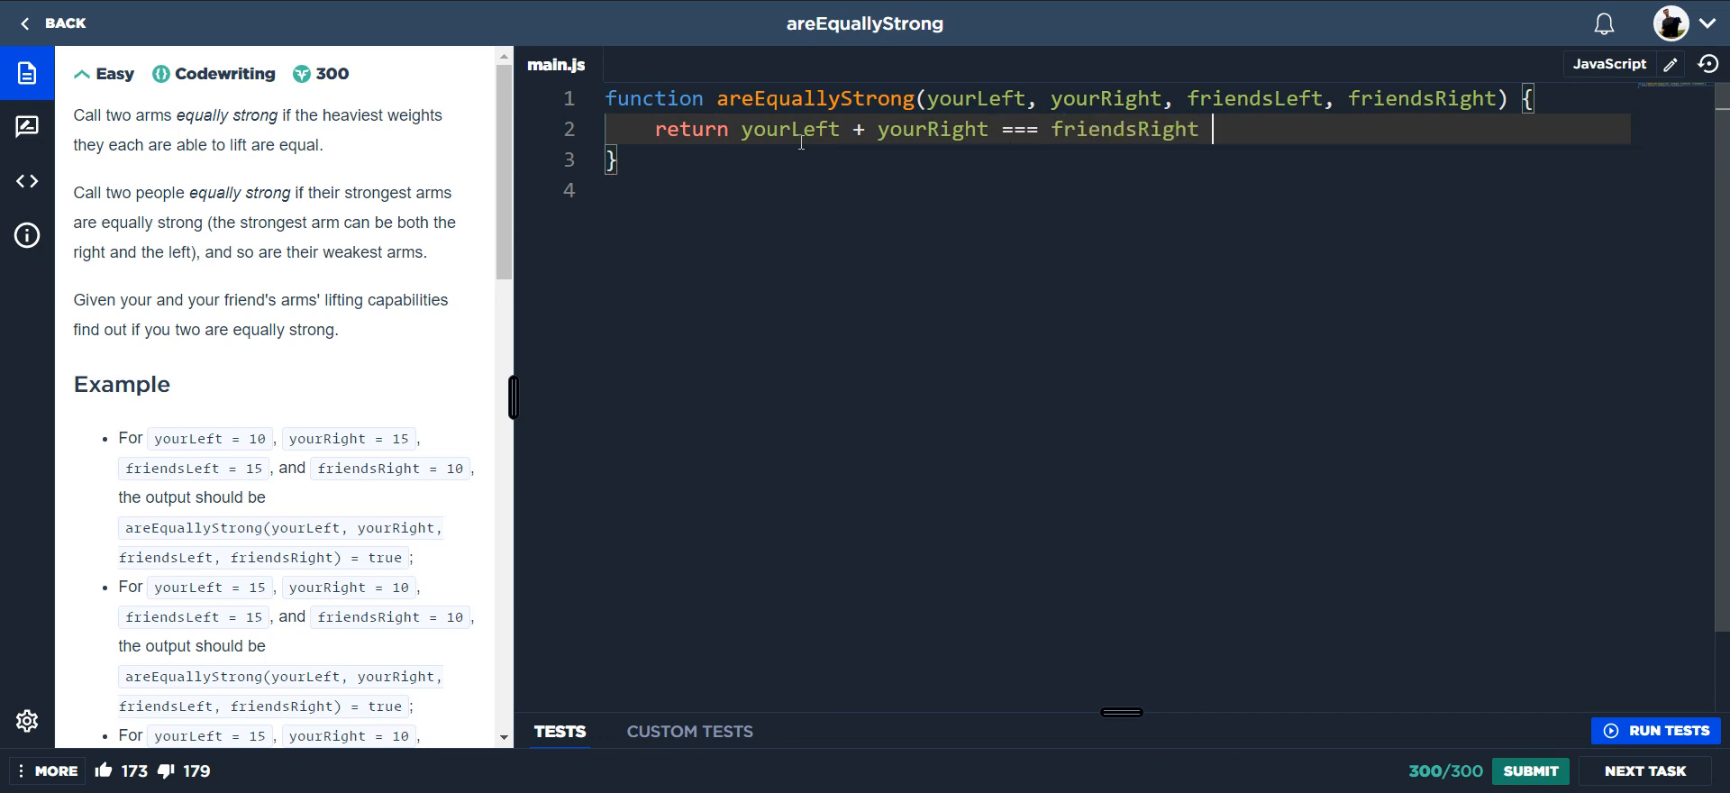
{"action": "type", "text": "+ frie"}
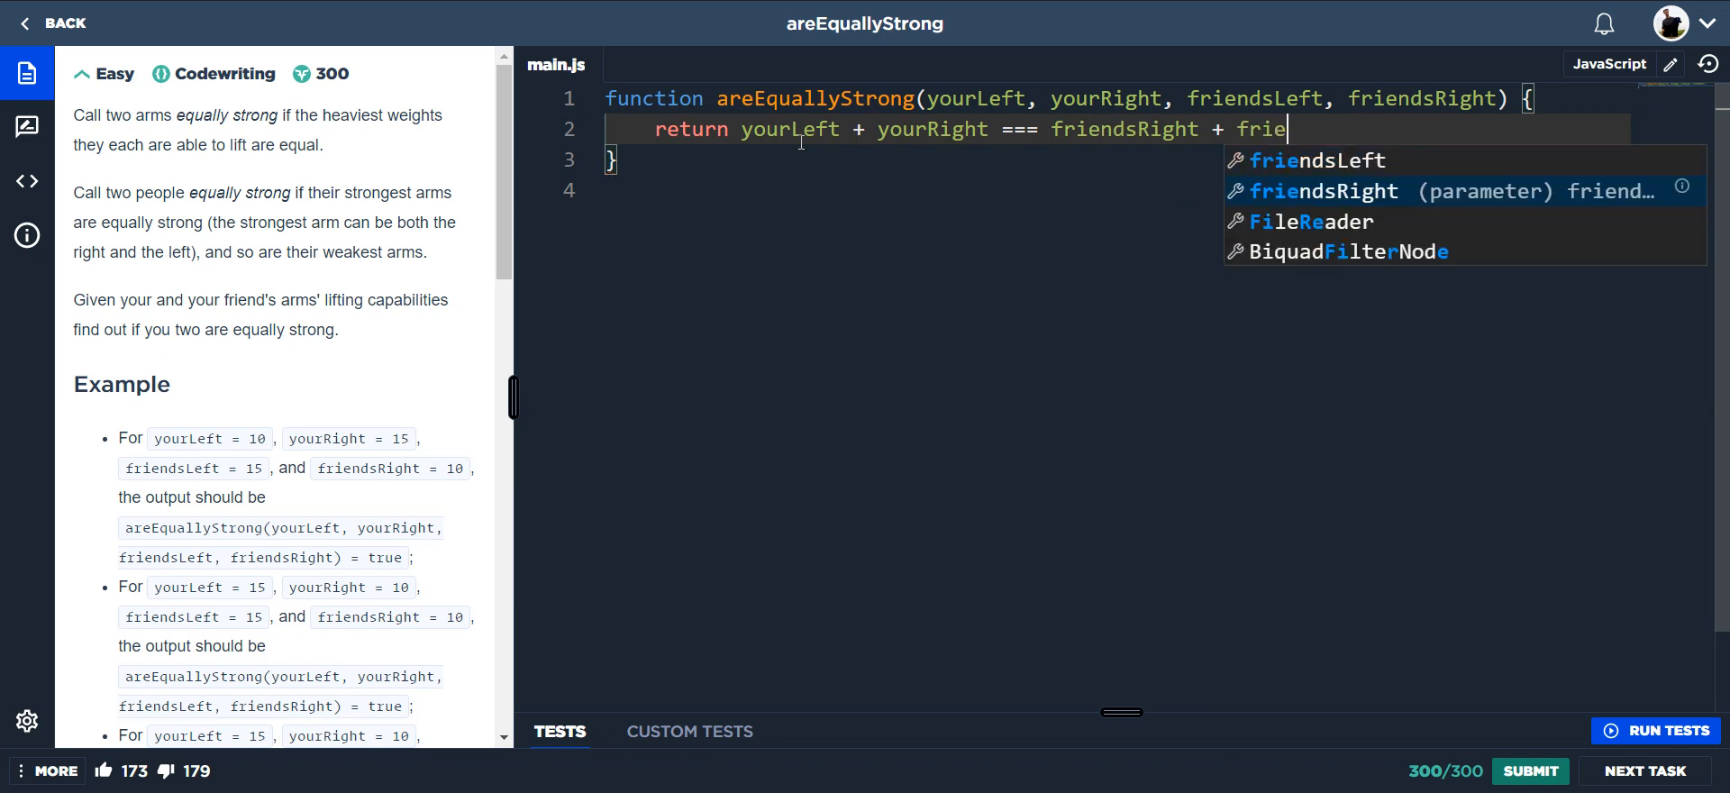
{"action": "left_click", "coordinate": [1316, 160]}
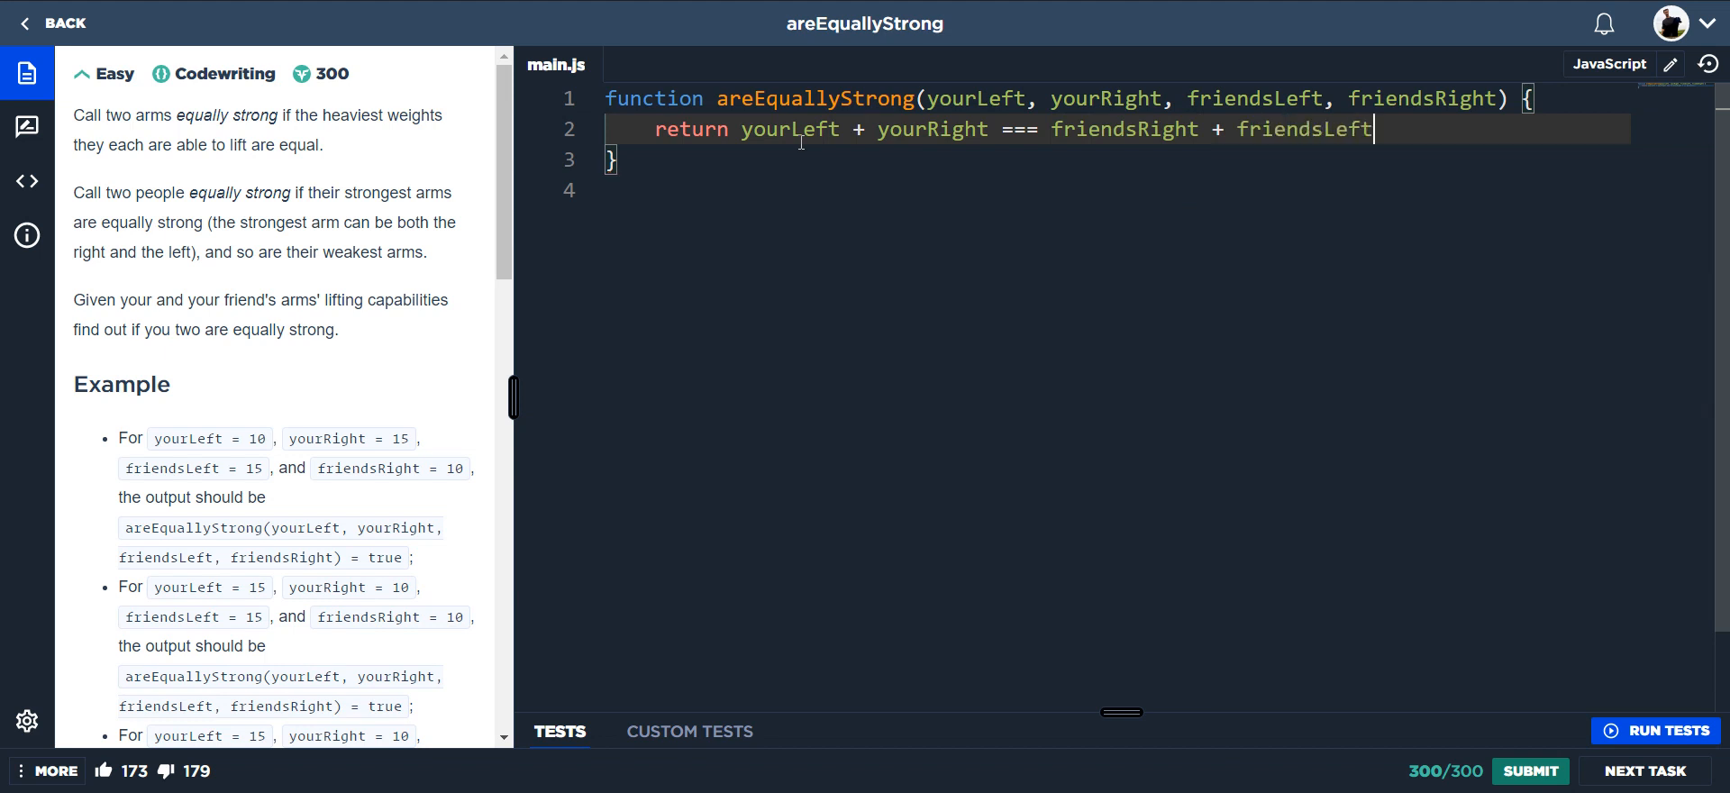
{"action": "mouse_move", "coordinate": [1665, 730]}
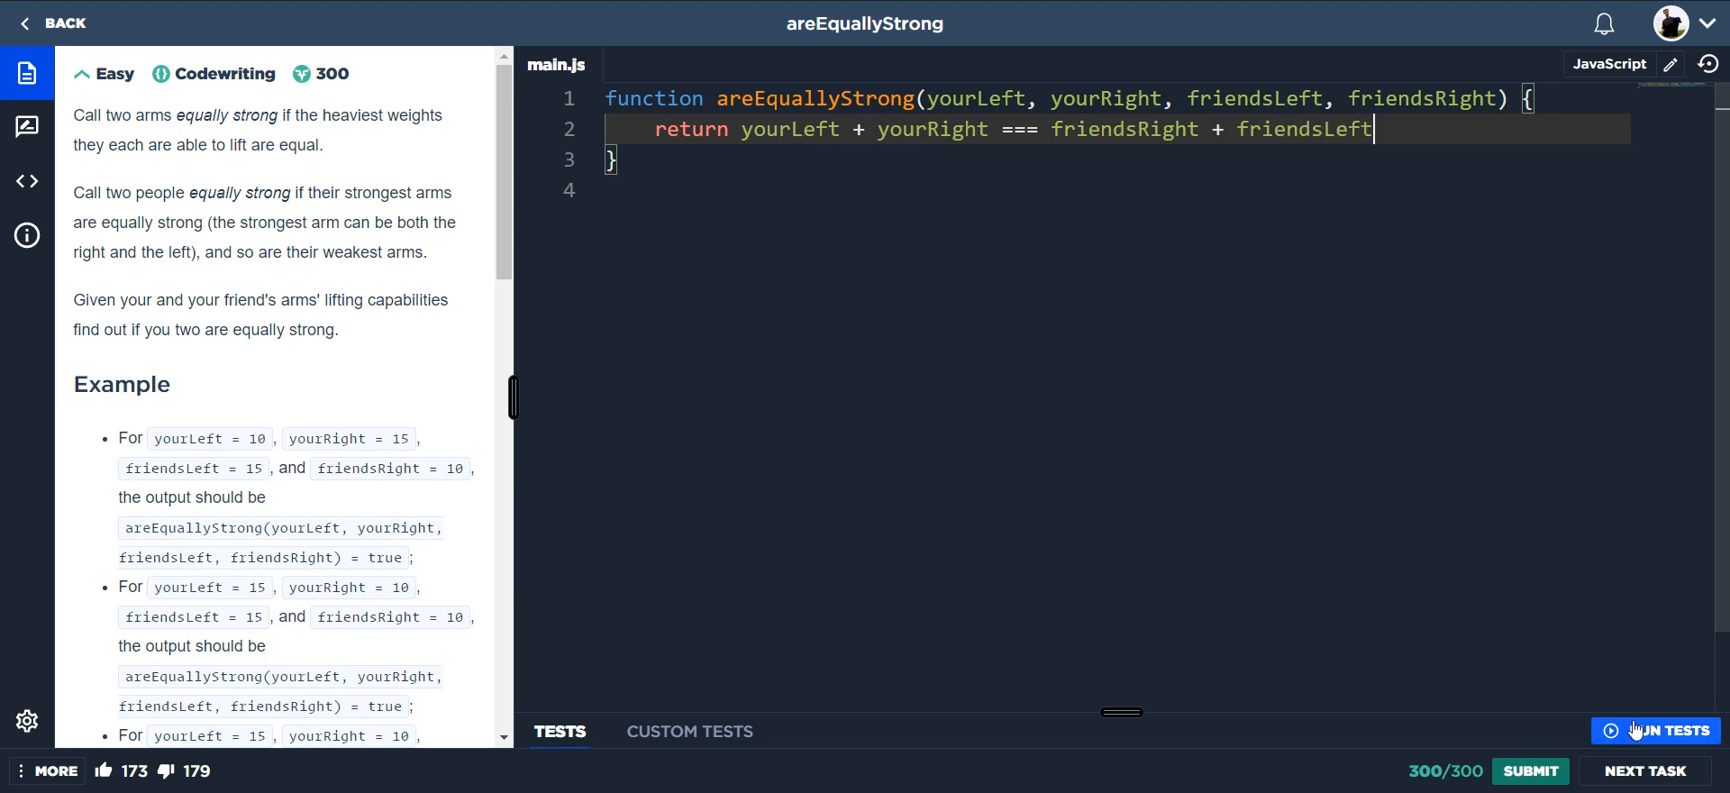
Run the tests and review Test 5, which returned true instead of false for inputs 10, 15, 5, 20.
{"action": "left_click", "coordinate": [1660, 729]}
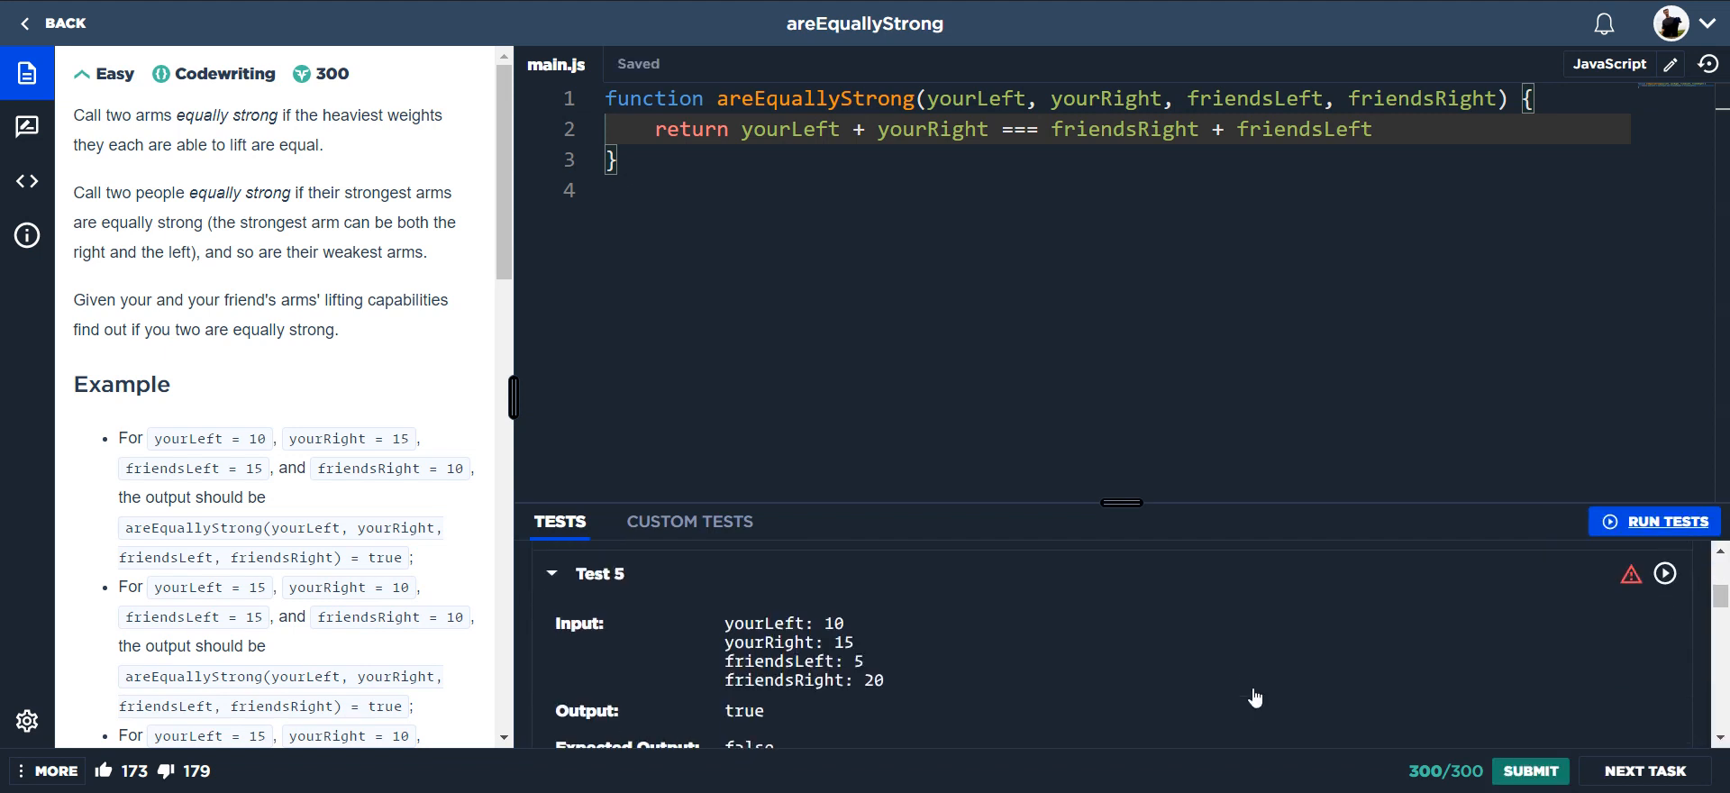
{"action": "scroll", "scroll_direction": "down", "scroll_amount": 3}
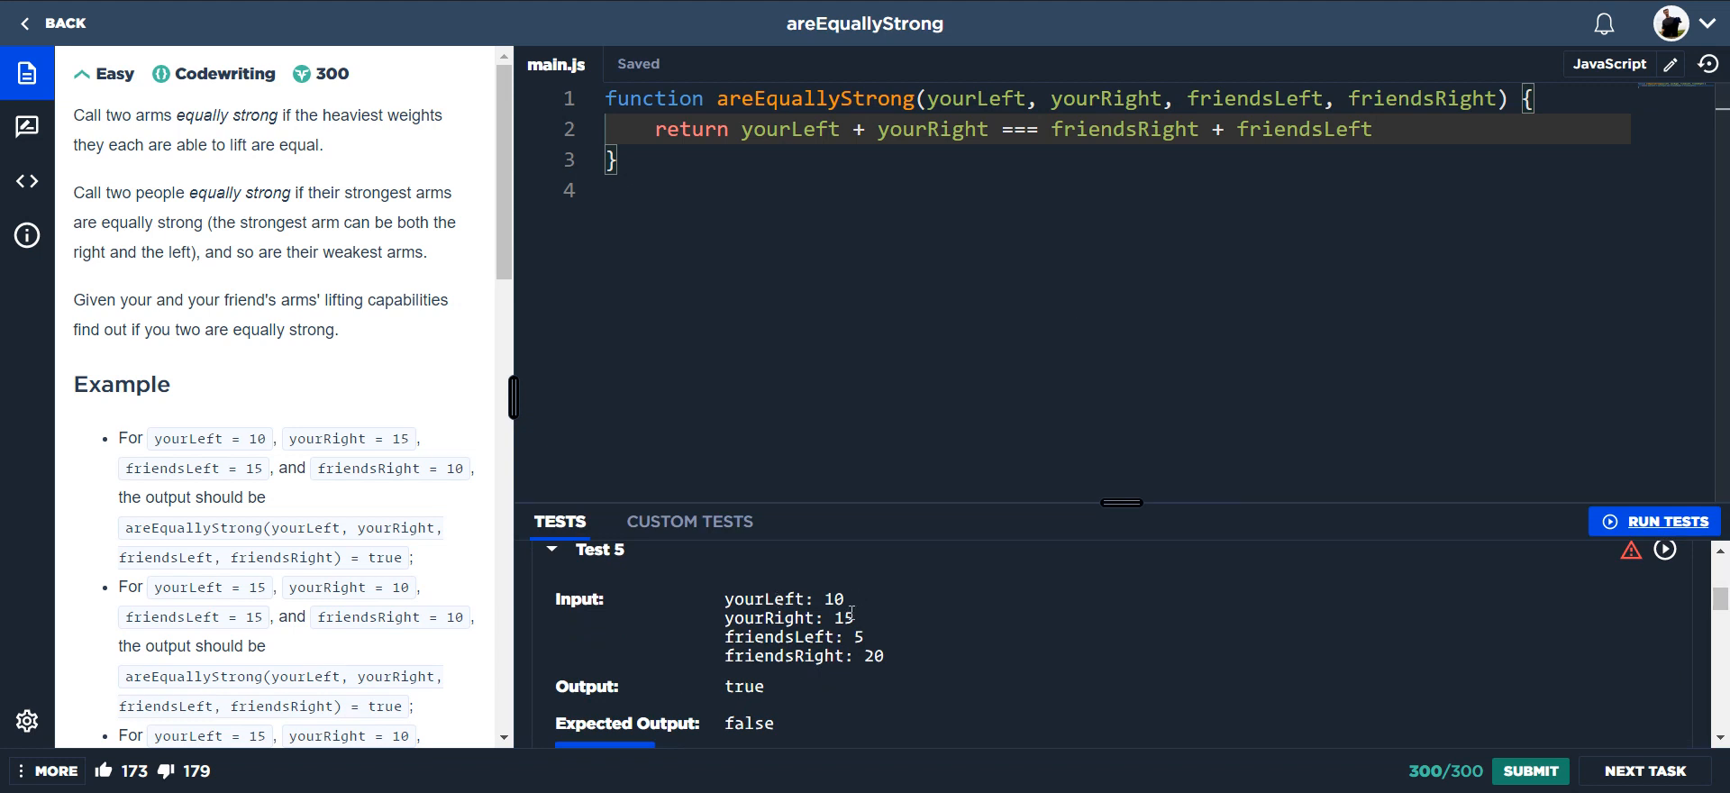
{"action": "scroll", "scroll_direction": "down", "scroll_amount": 3}
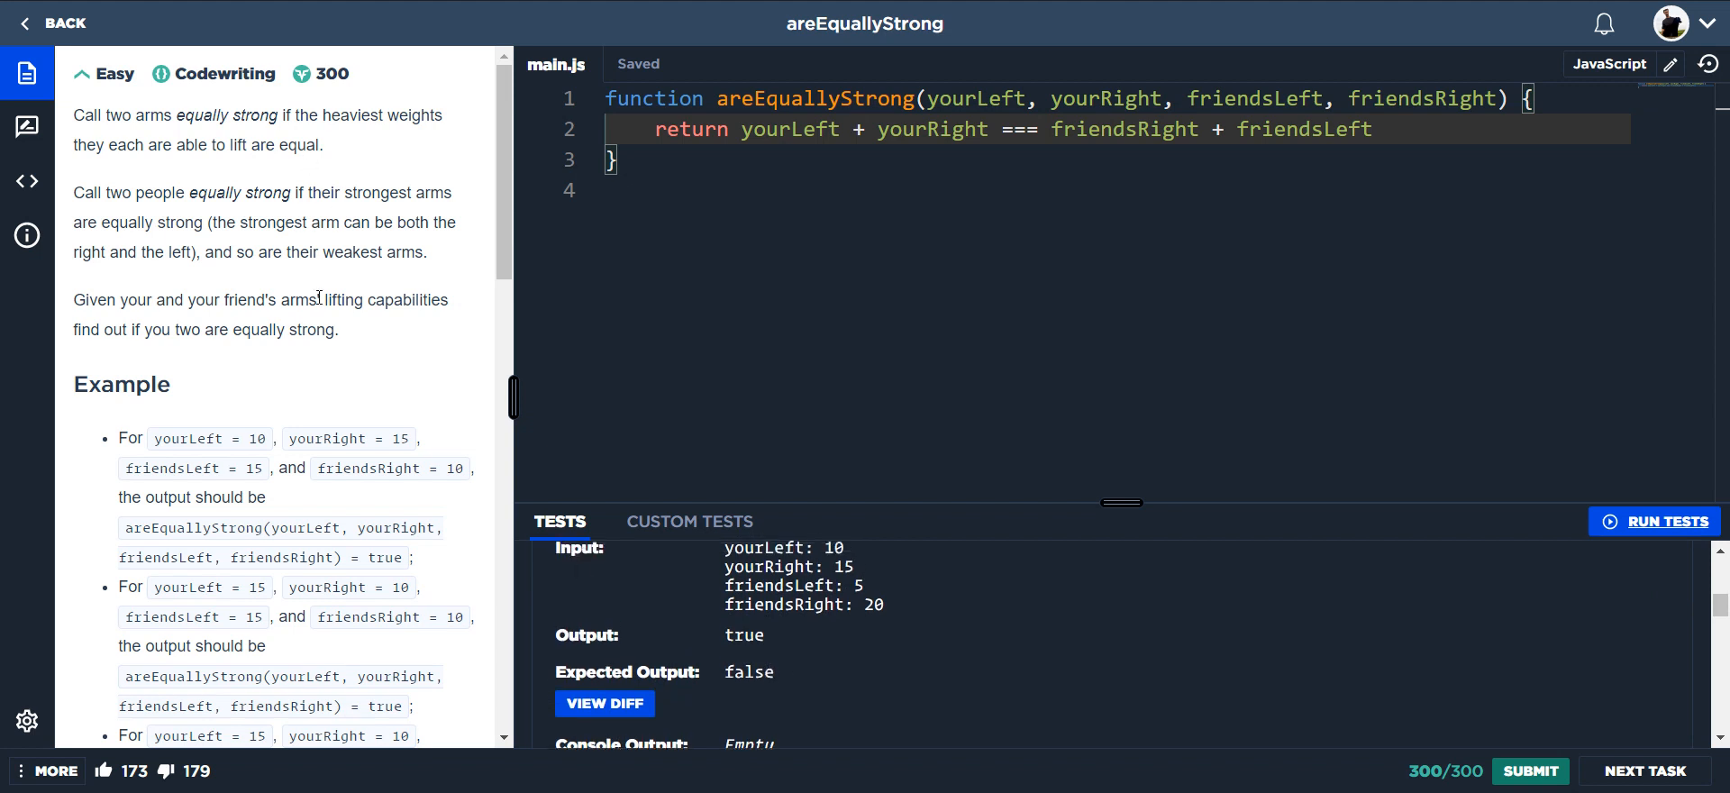
{"action": "mouse_move", "coordinate": [375, 229]}
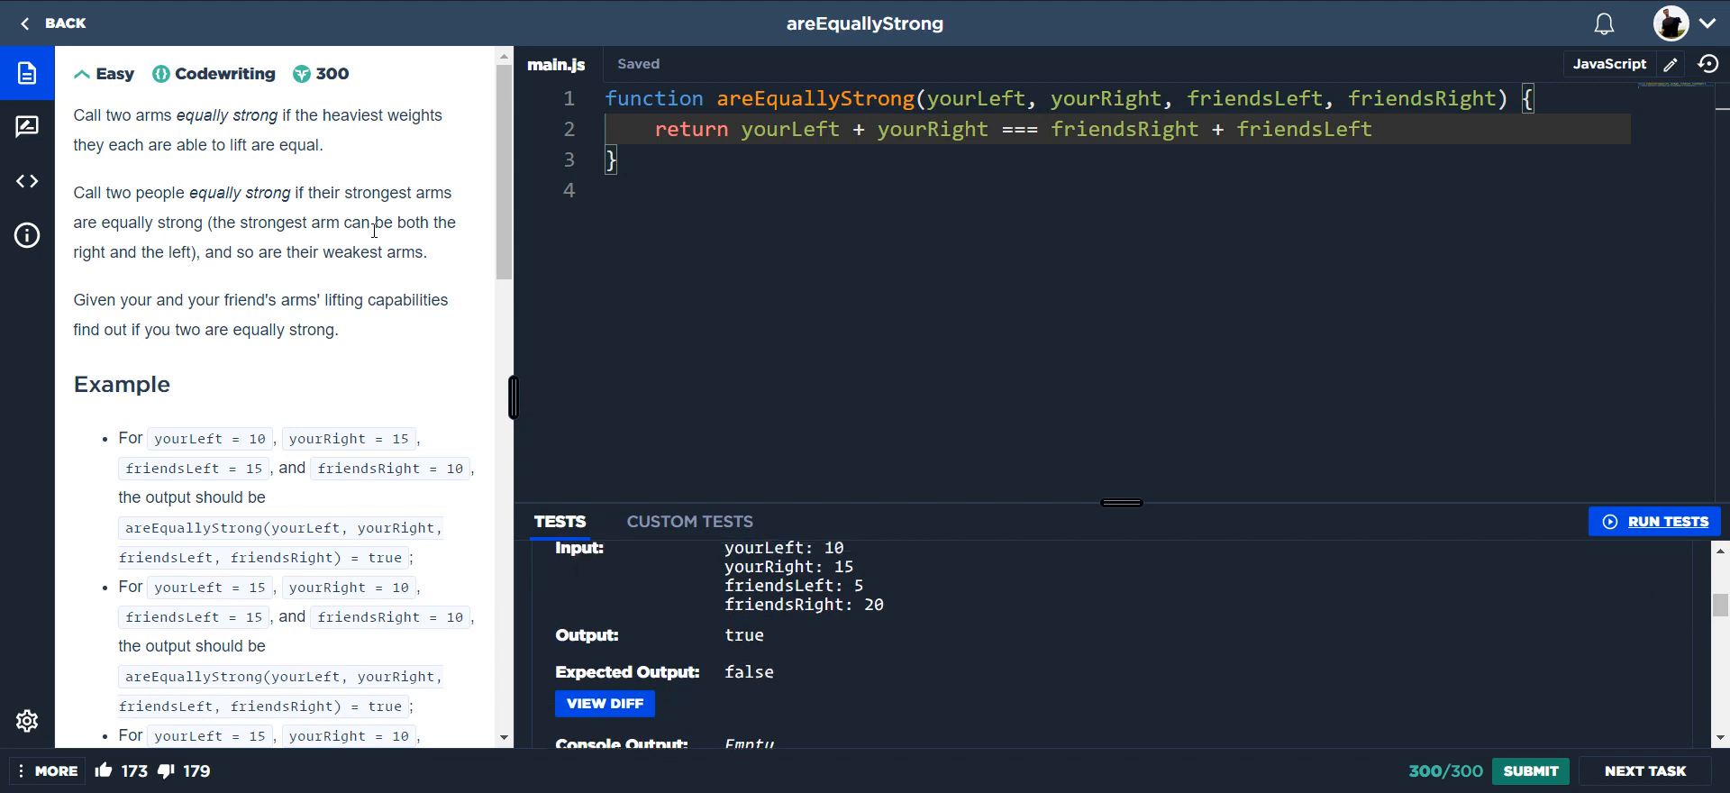
{"action": "mouse_move", "coordinate": [246, 191]}
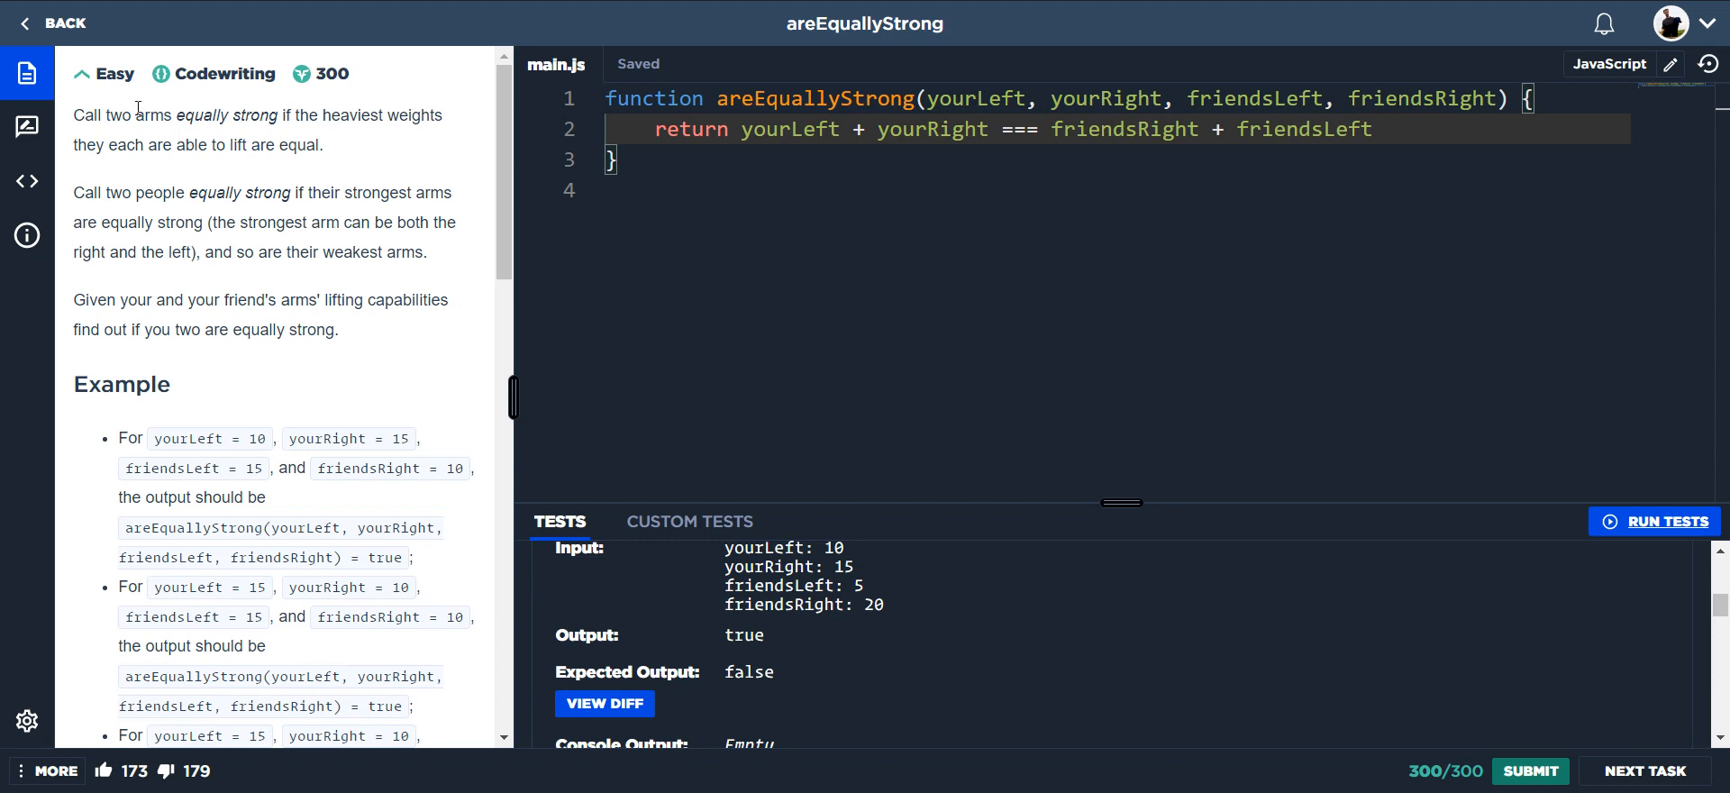
{"action": "mouse_move", "coordinate": [108, 135]}
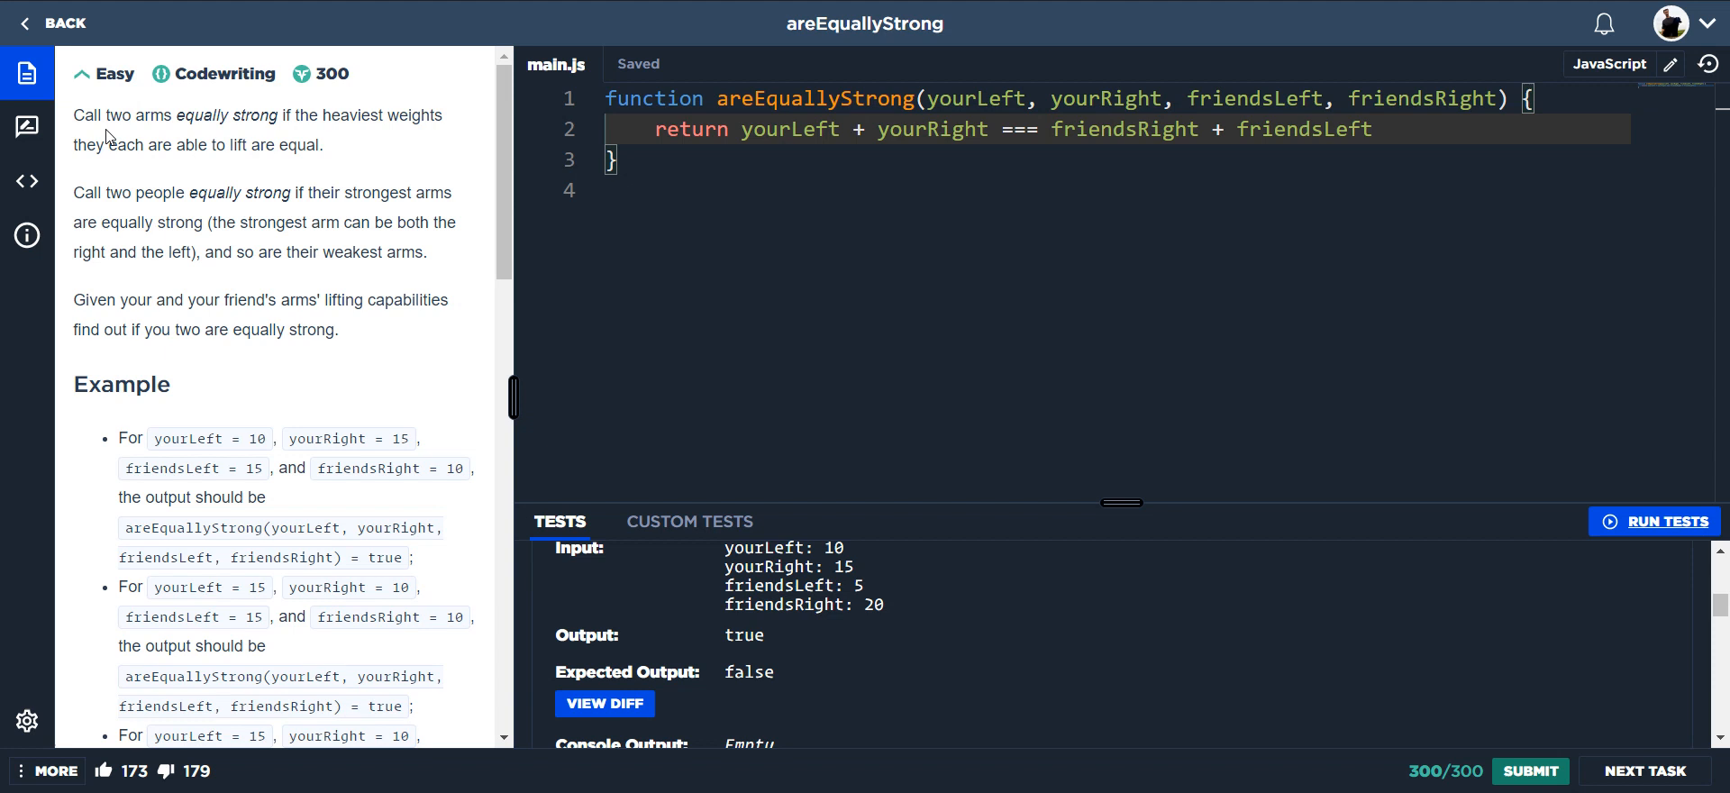
{"action": "mouse_move", "coordinate": [167, 115]}
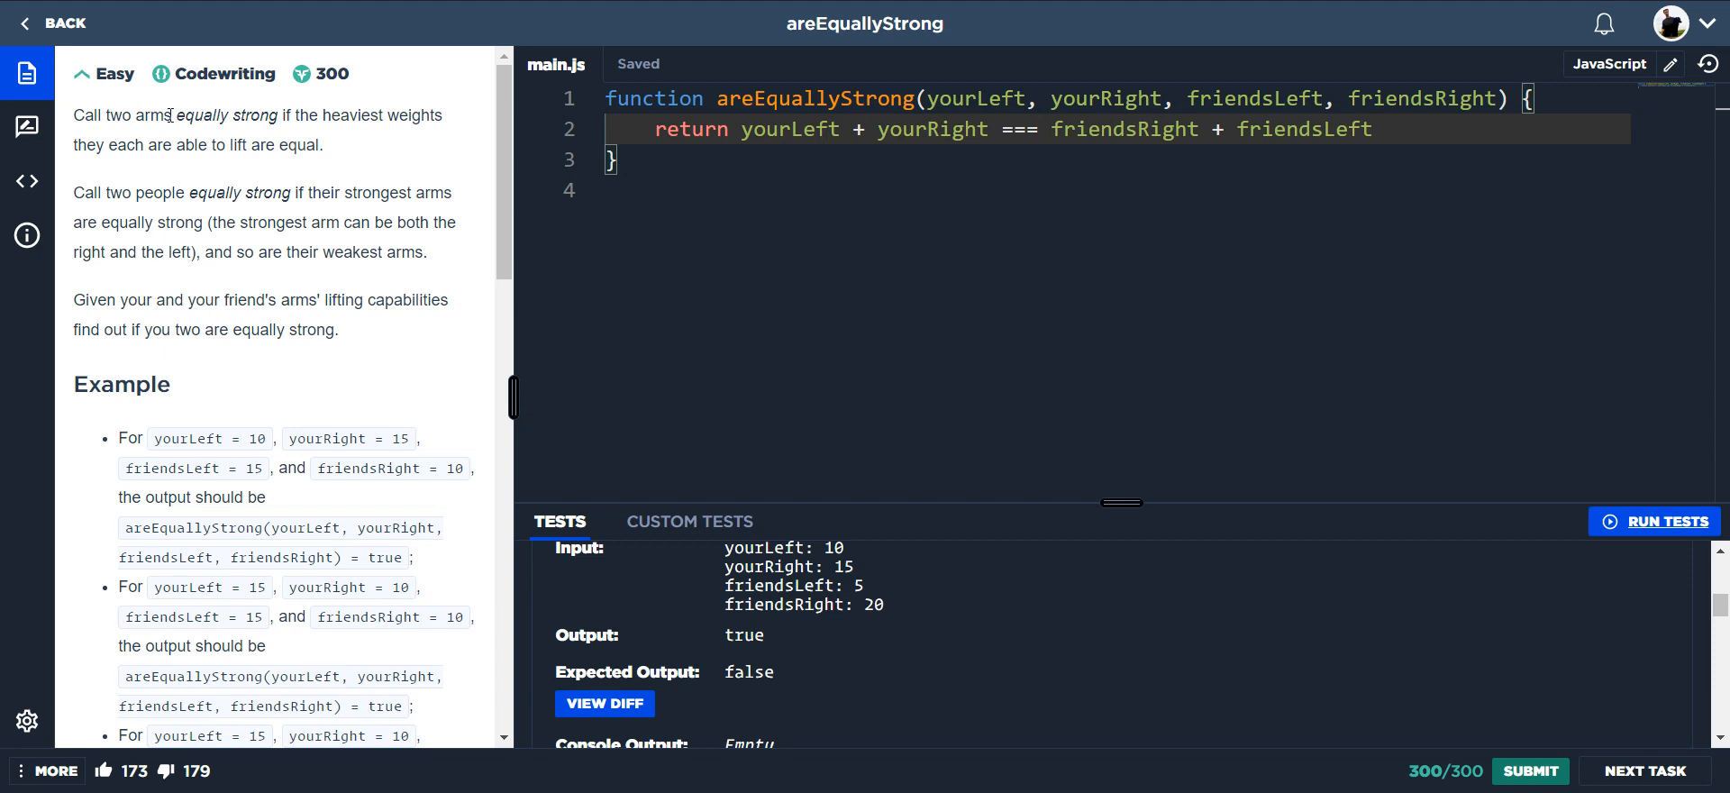
{"action": "mouse_move", "coordinate": [130, 144]}
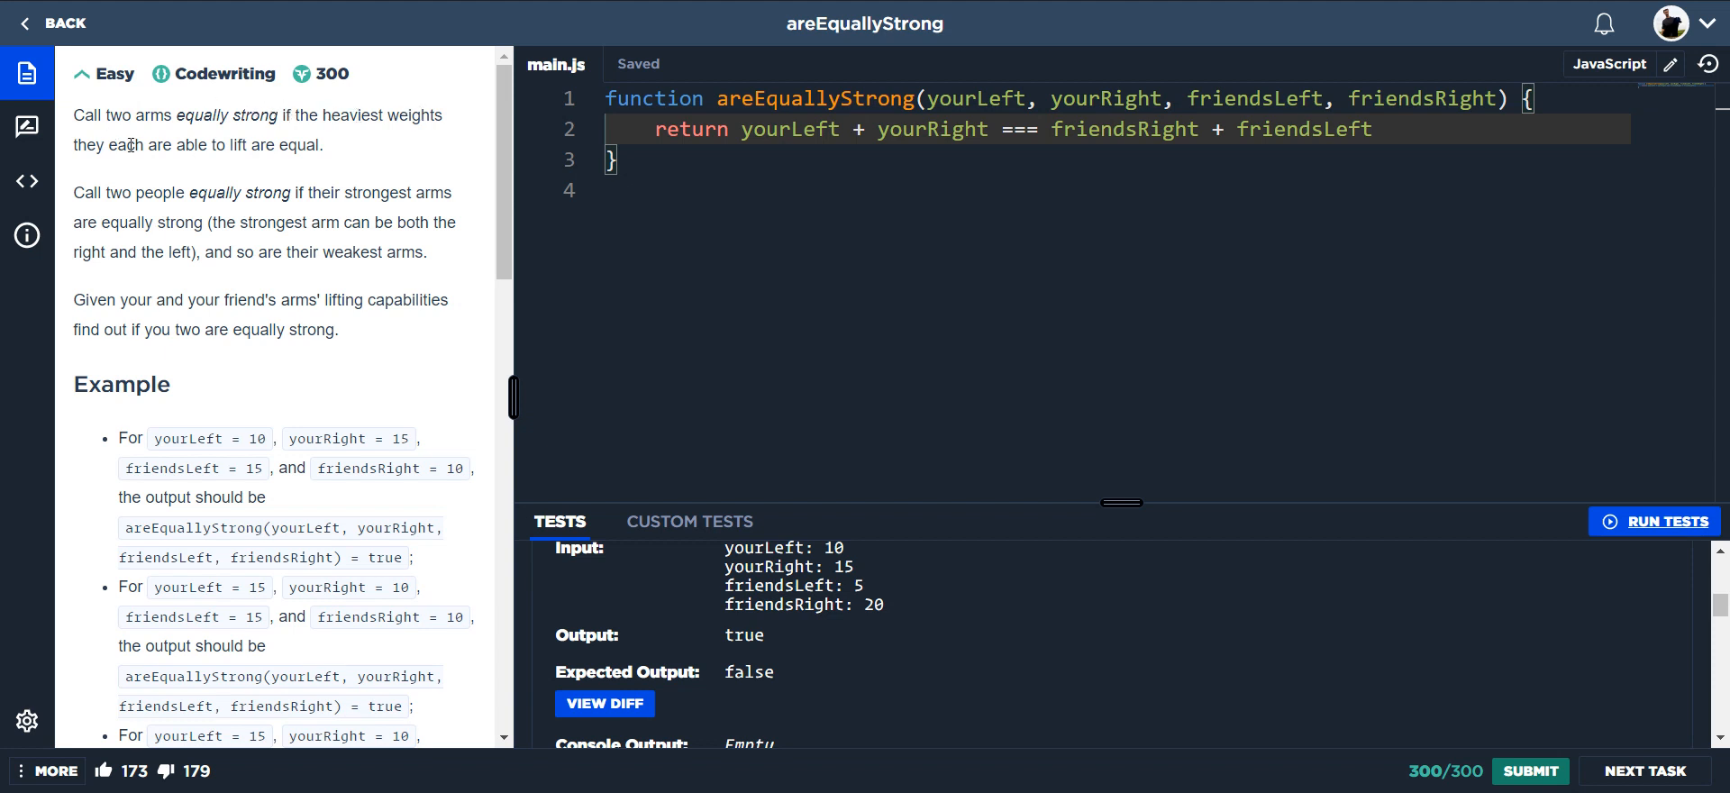
{"action": "mouse_move", "coordinate": [294, 149]}
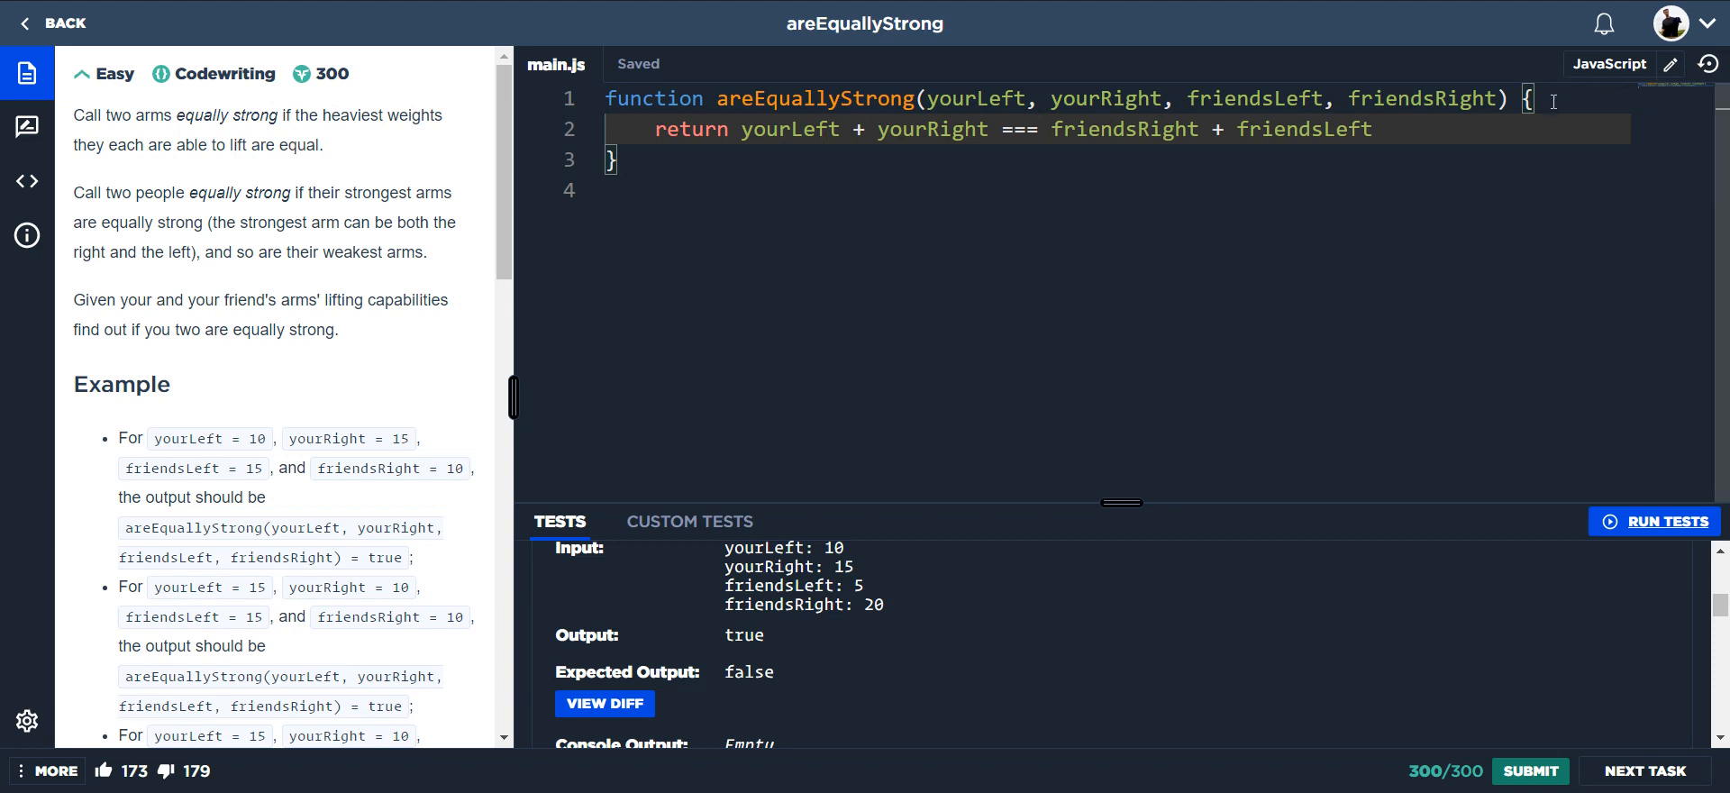
Declare const myMax = Math.max(yourLeft, yourRight) on a new line above the return.
{"action": "key", "text": "Enter"}
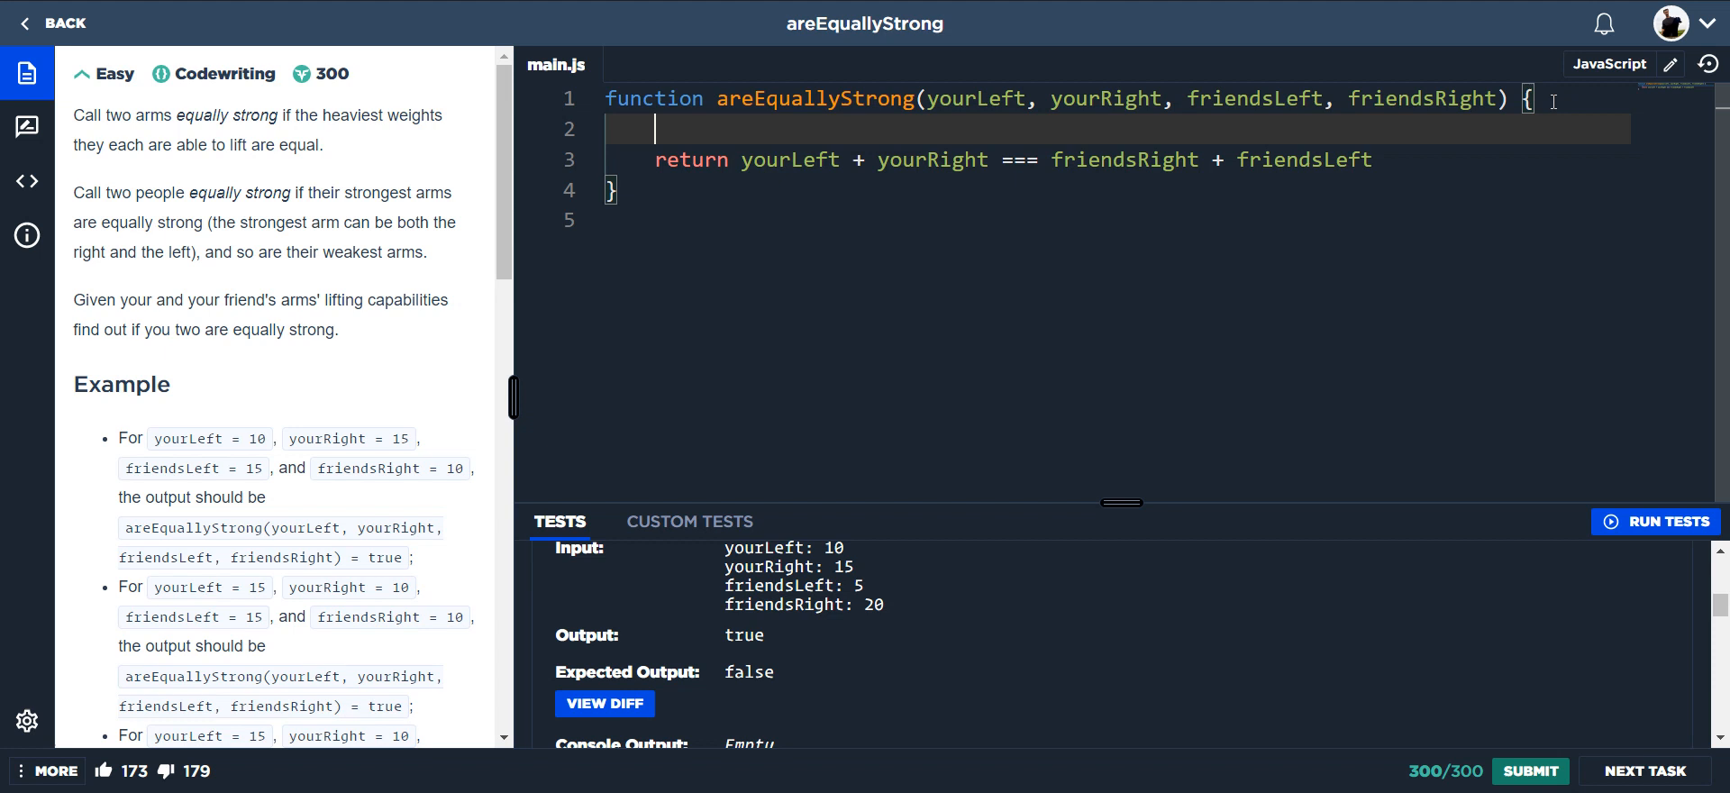
{"action": "mouse_move", "coordinate": [878, 613]}
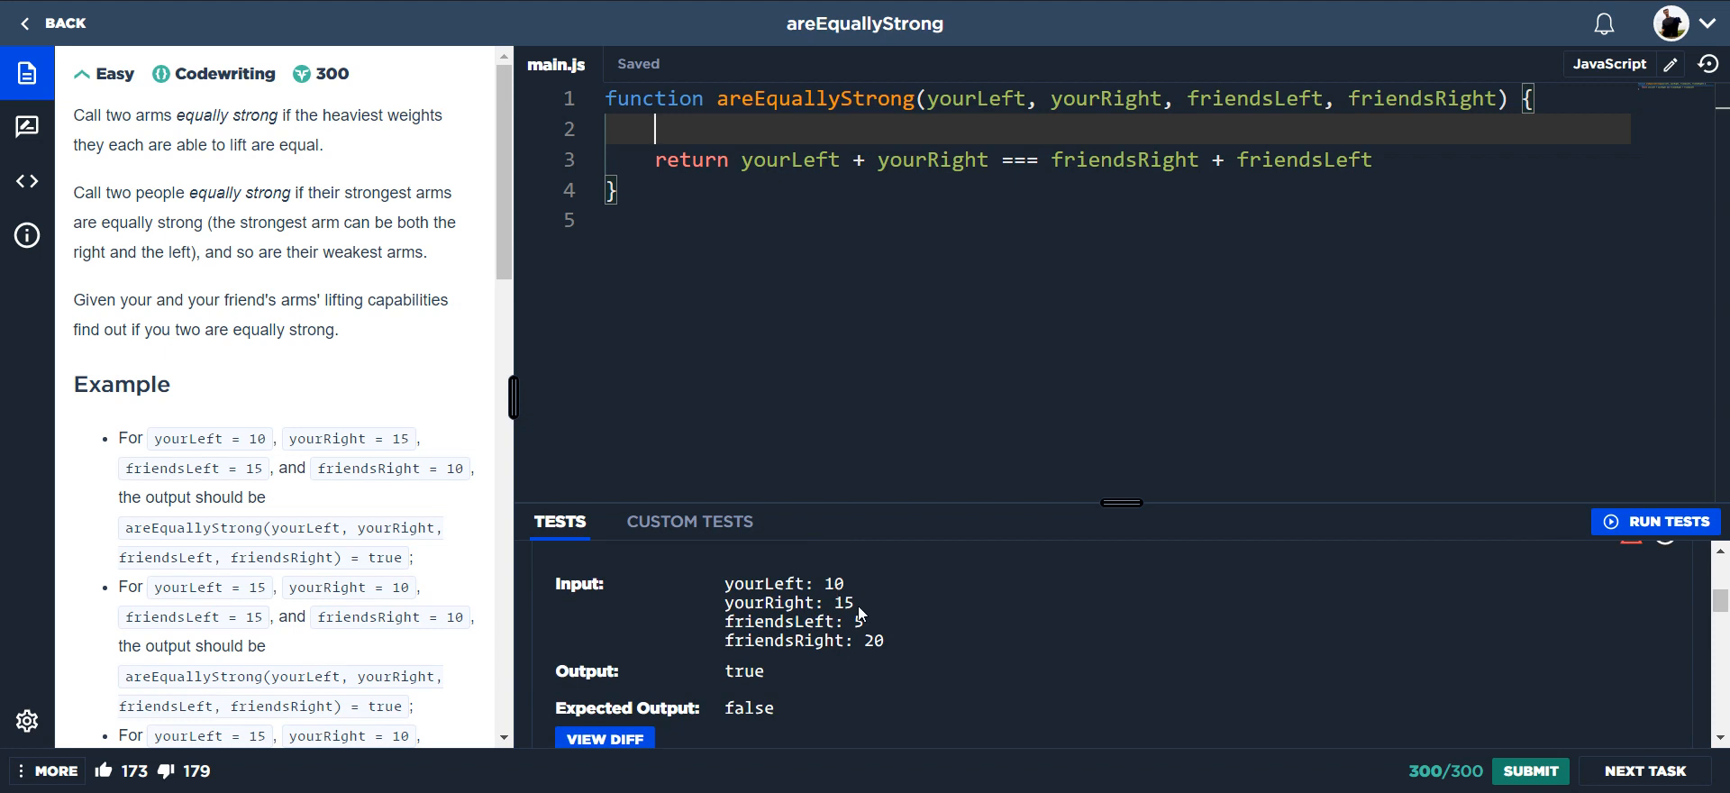
{"action": "mouse_move", "coordinate": [775, 641]}
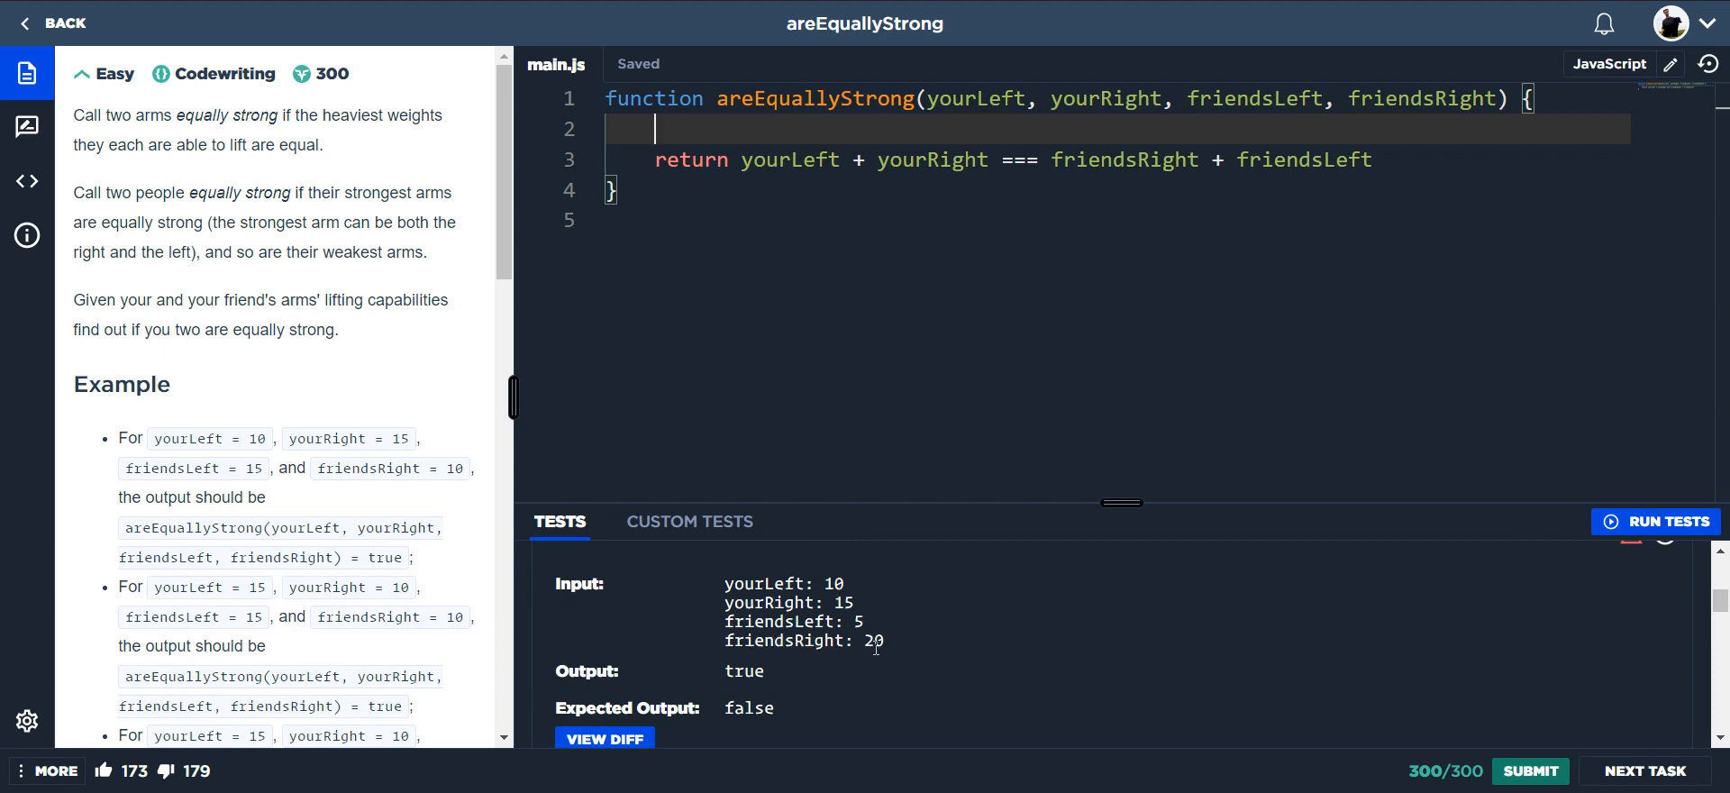
{"action": "mouse_move", "coordinate": [830, 135]}
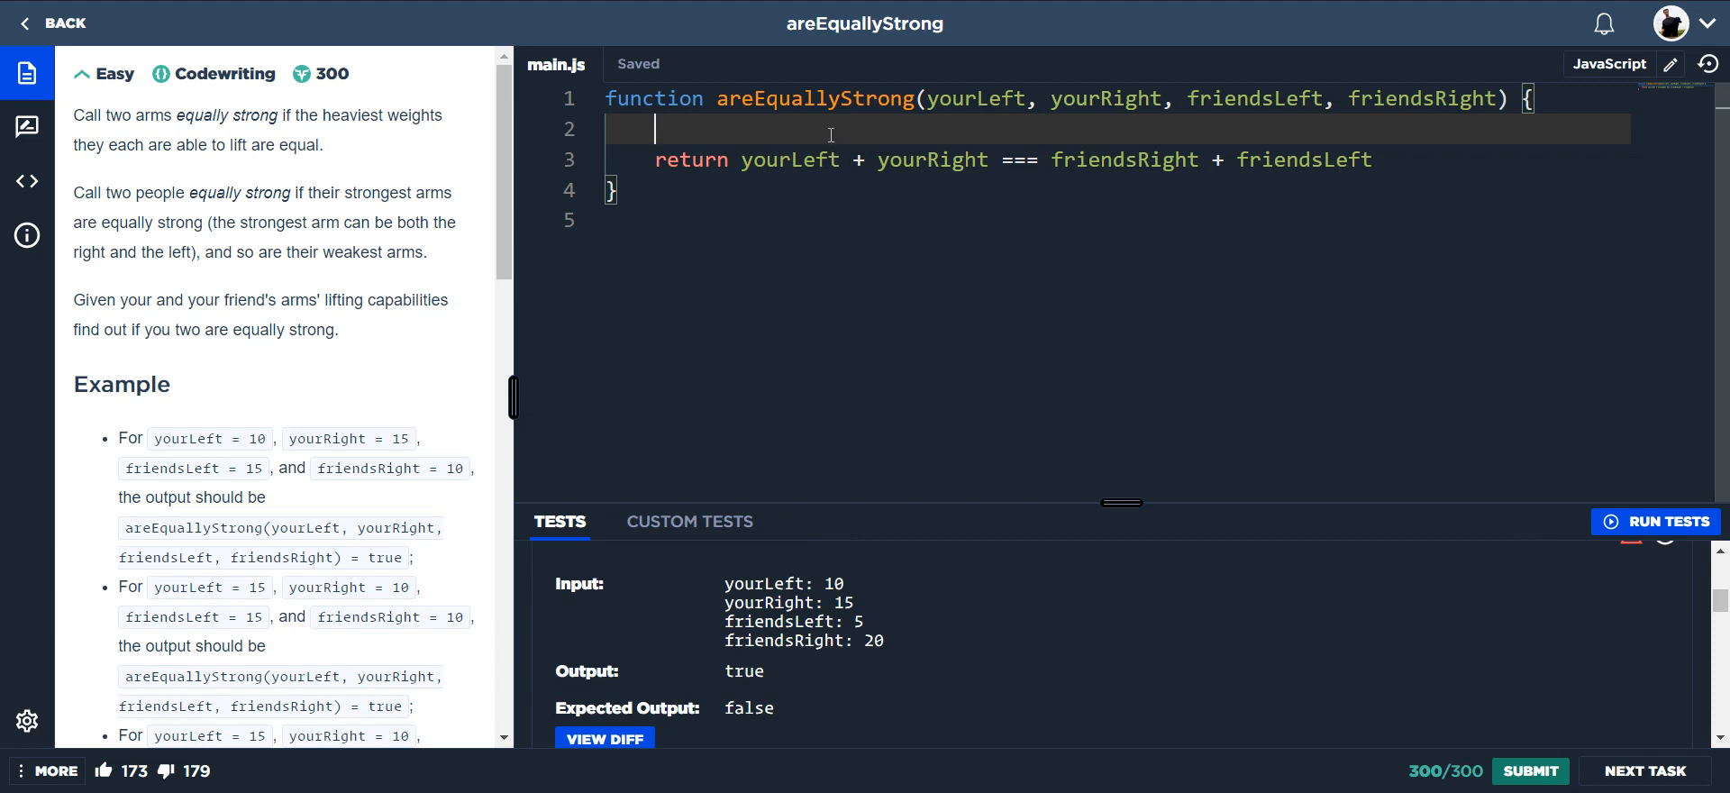
{"action": "type", "text": "constconst"}
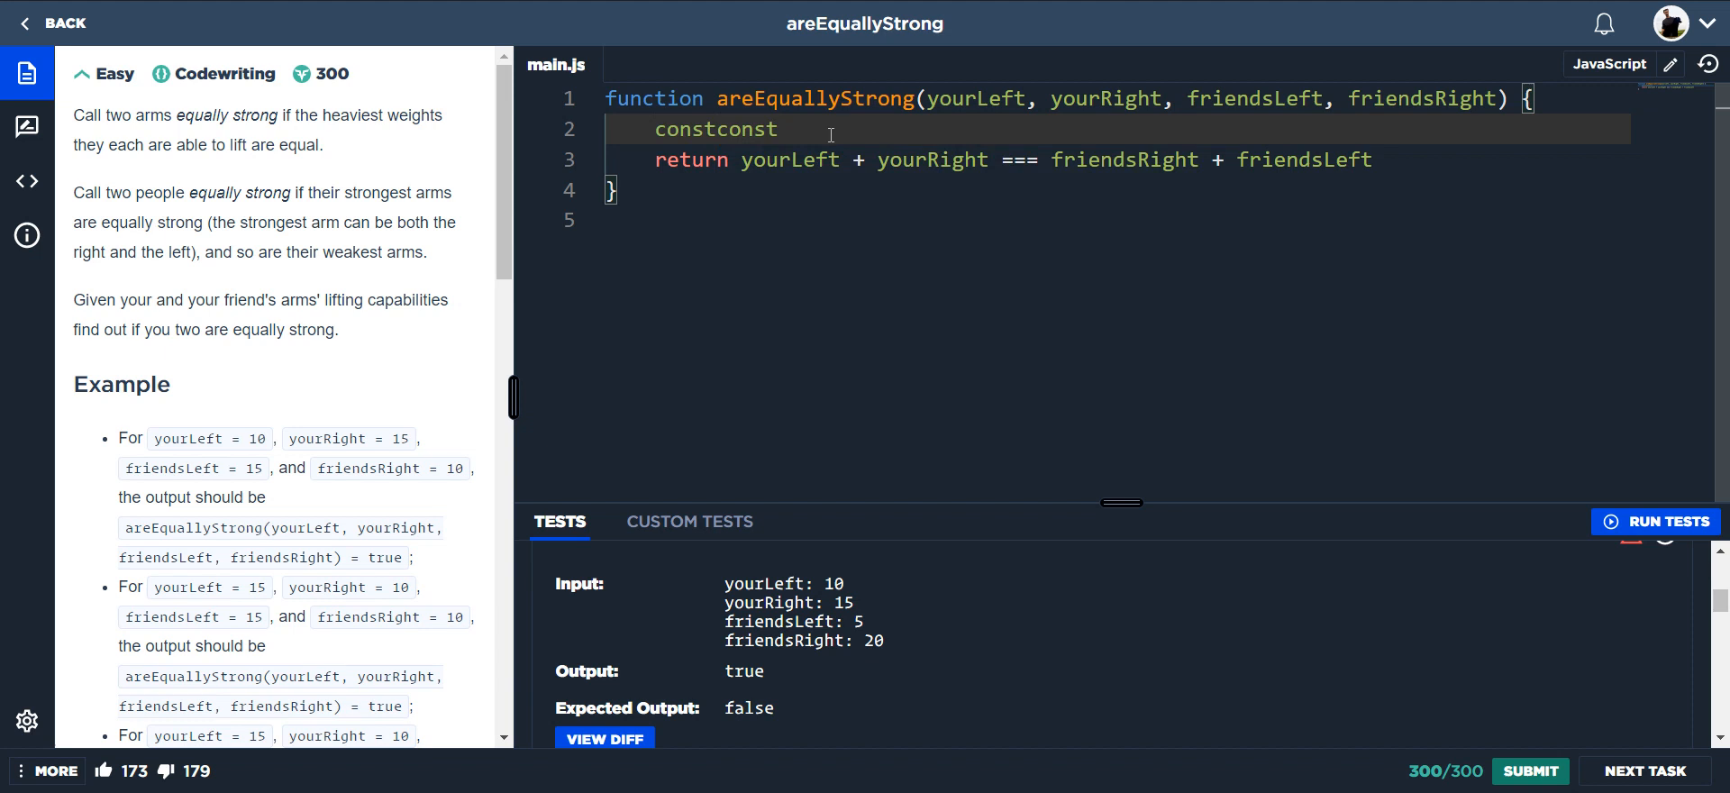
{"action": "key", "text": "Backspace"}
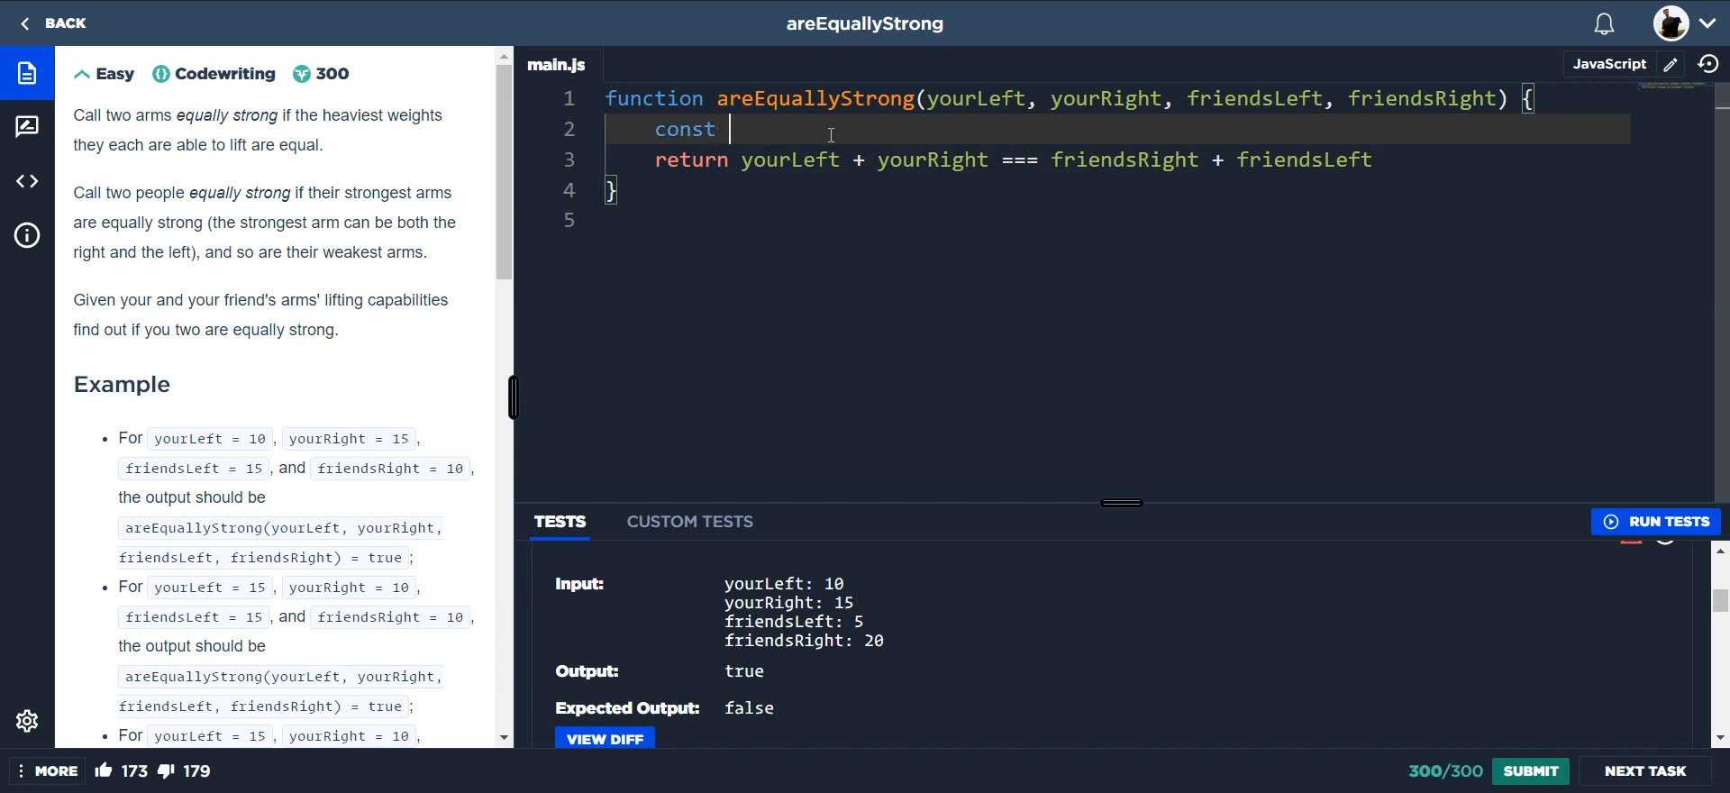
{"action": "type", "text": "m"}
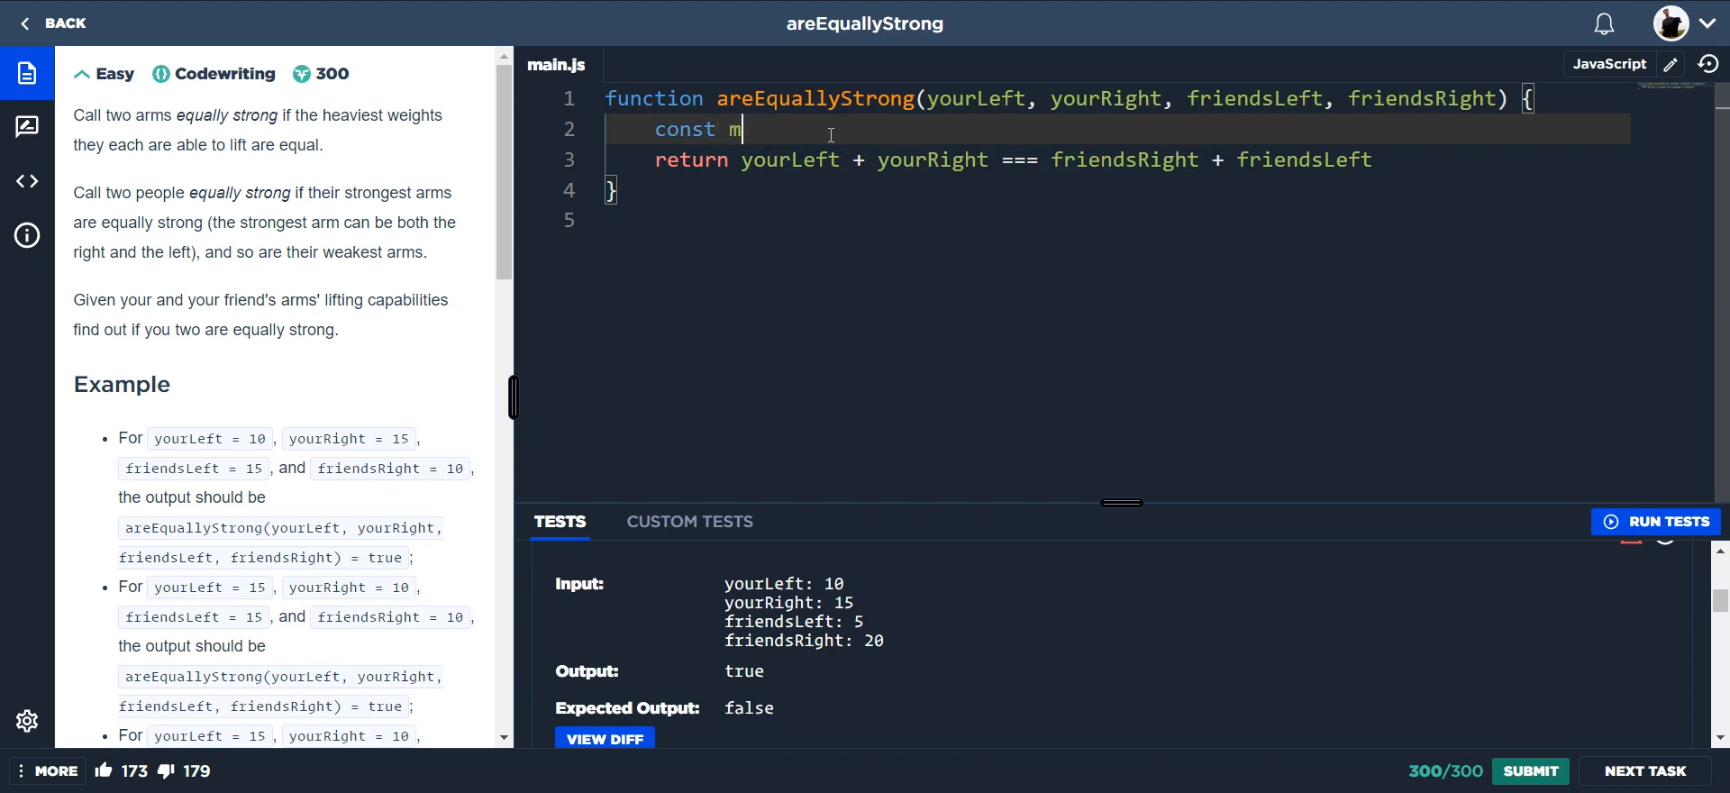
{"action": "type", "text": "yMax"}
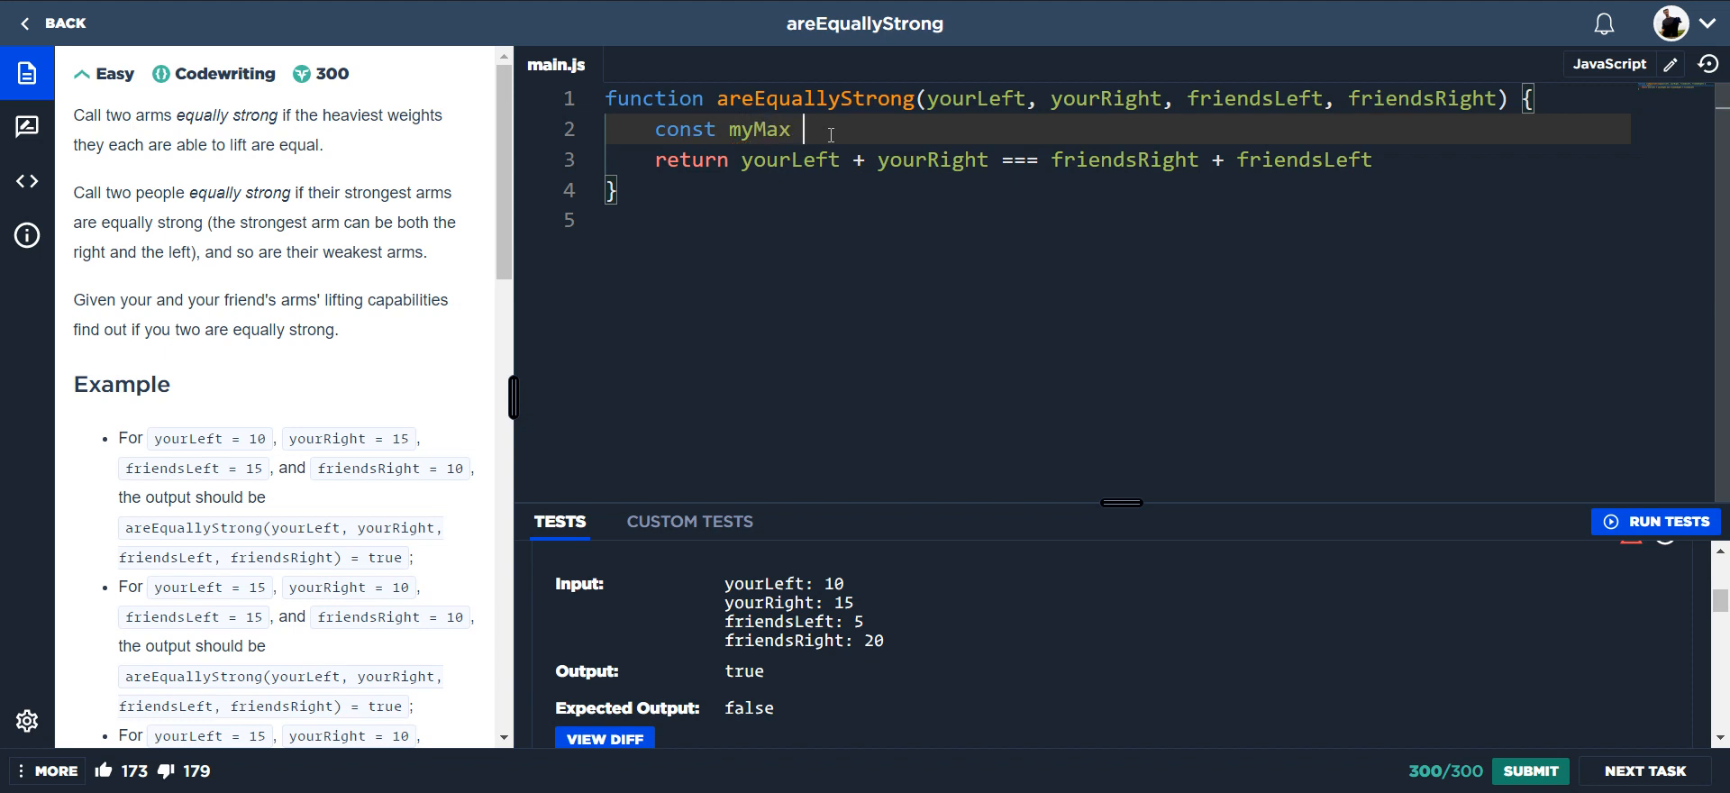
{"action": "type", "text": "= Math.max("}
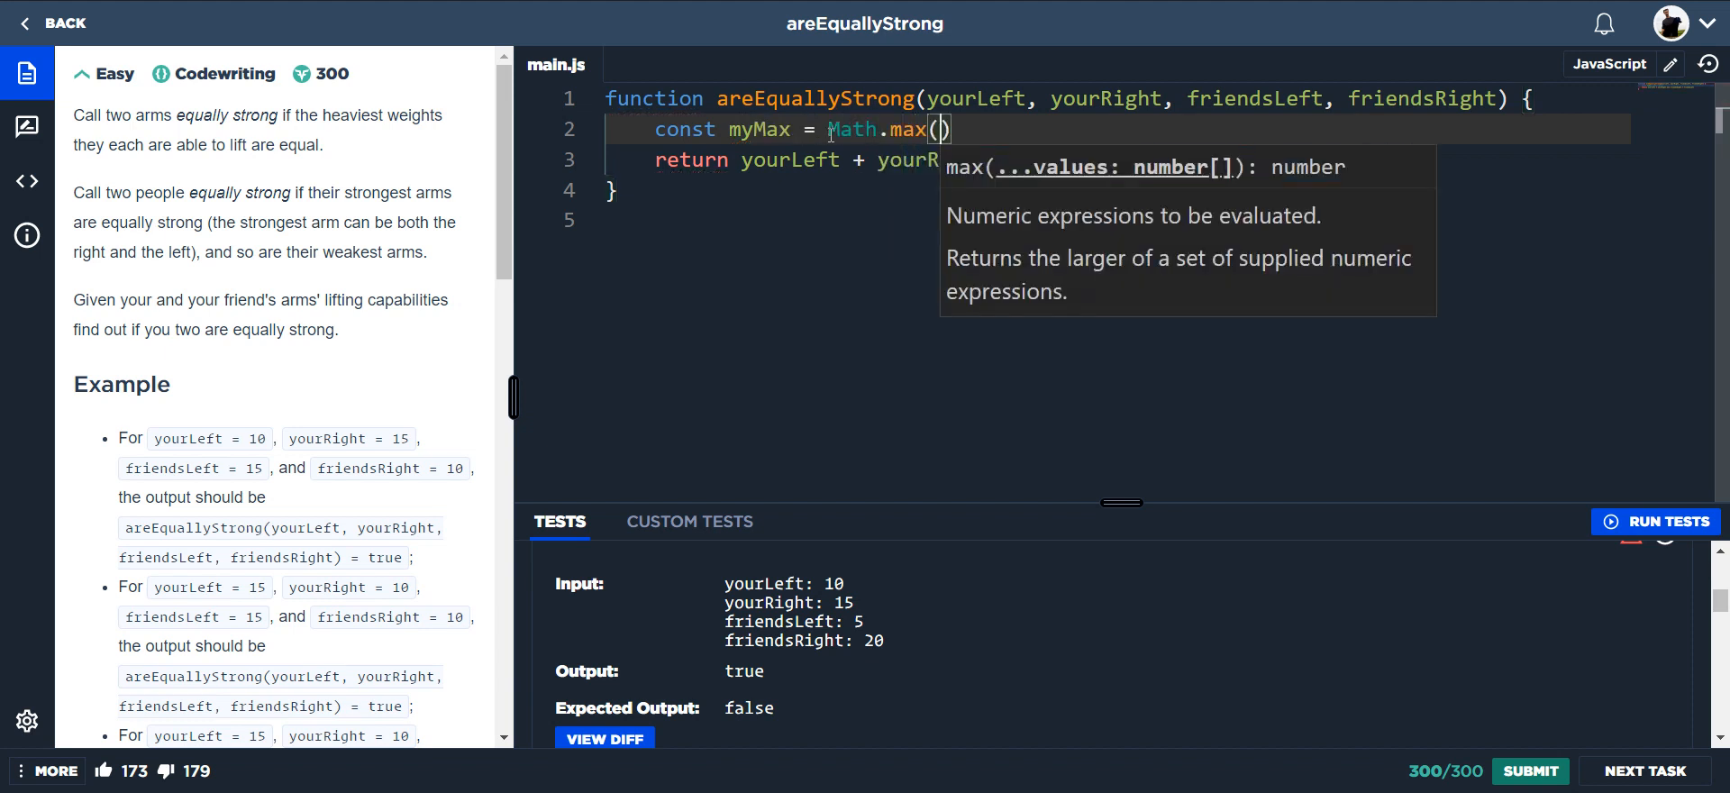
{"action": "type", "text": "your"}
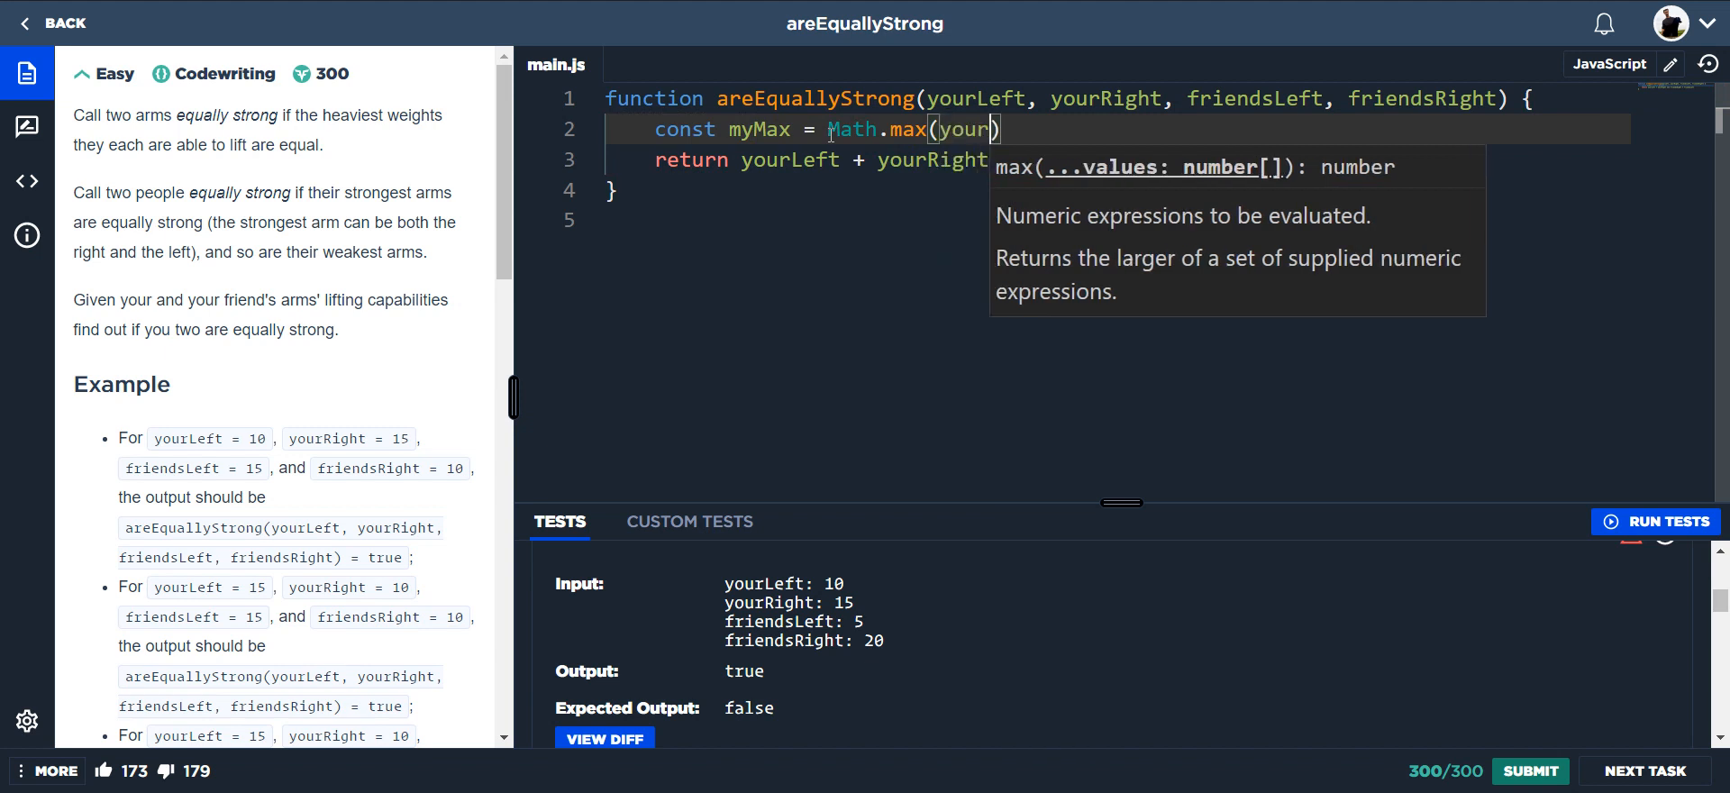
{"action": "type", "text": "Left"}
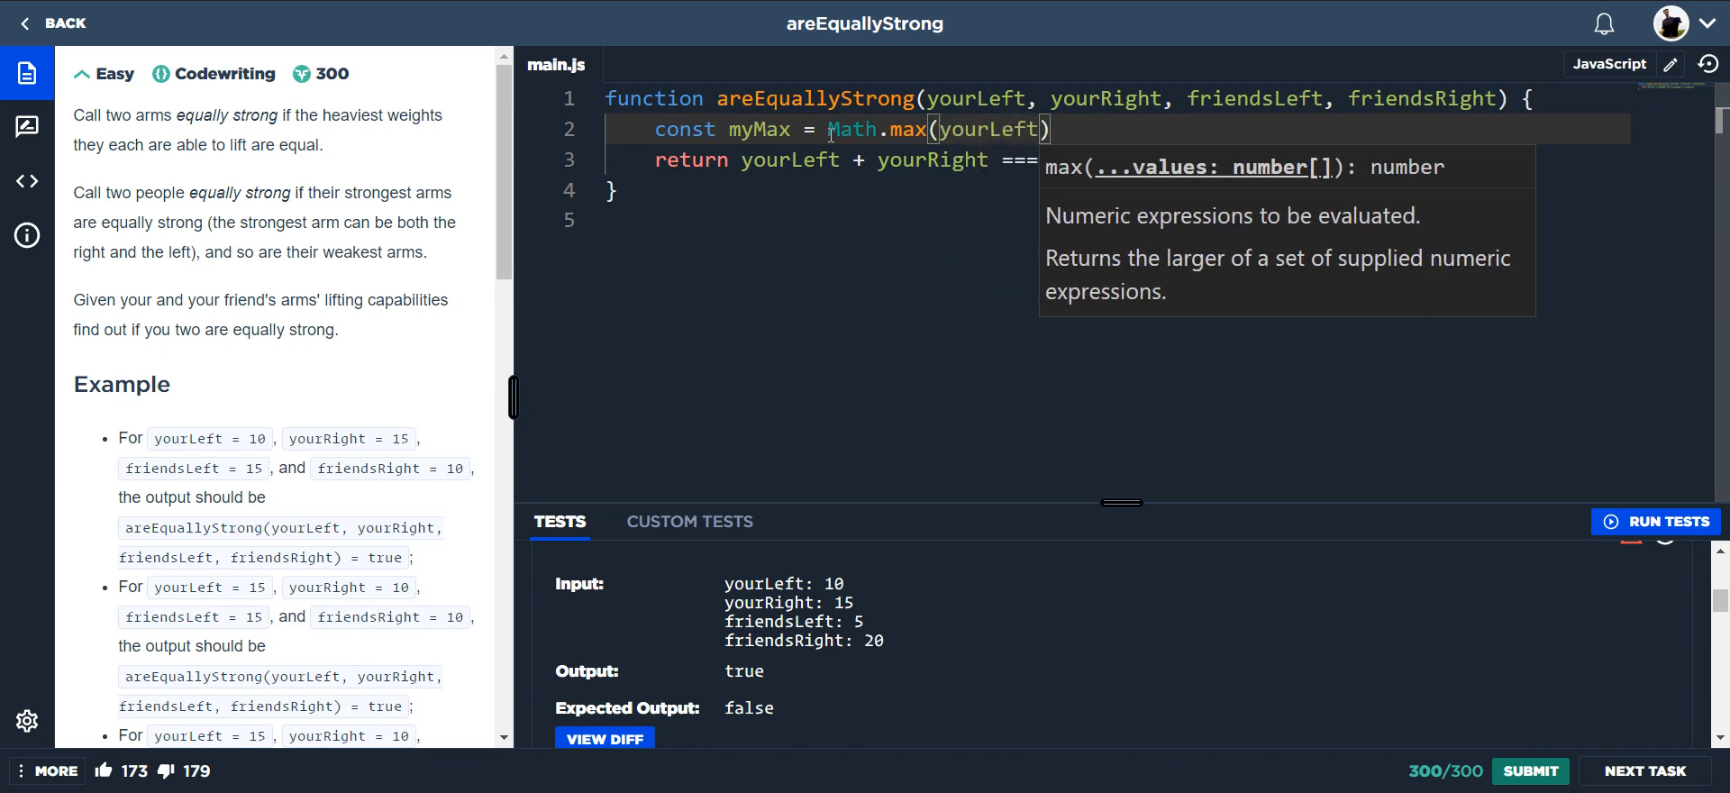
{"action": "type", "text": ", you"}
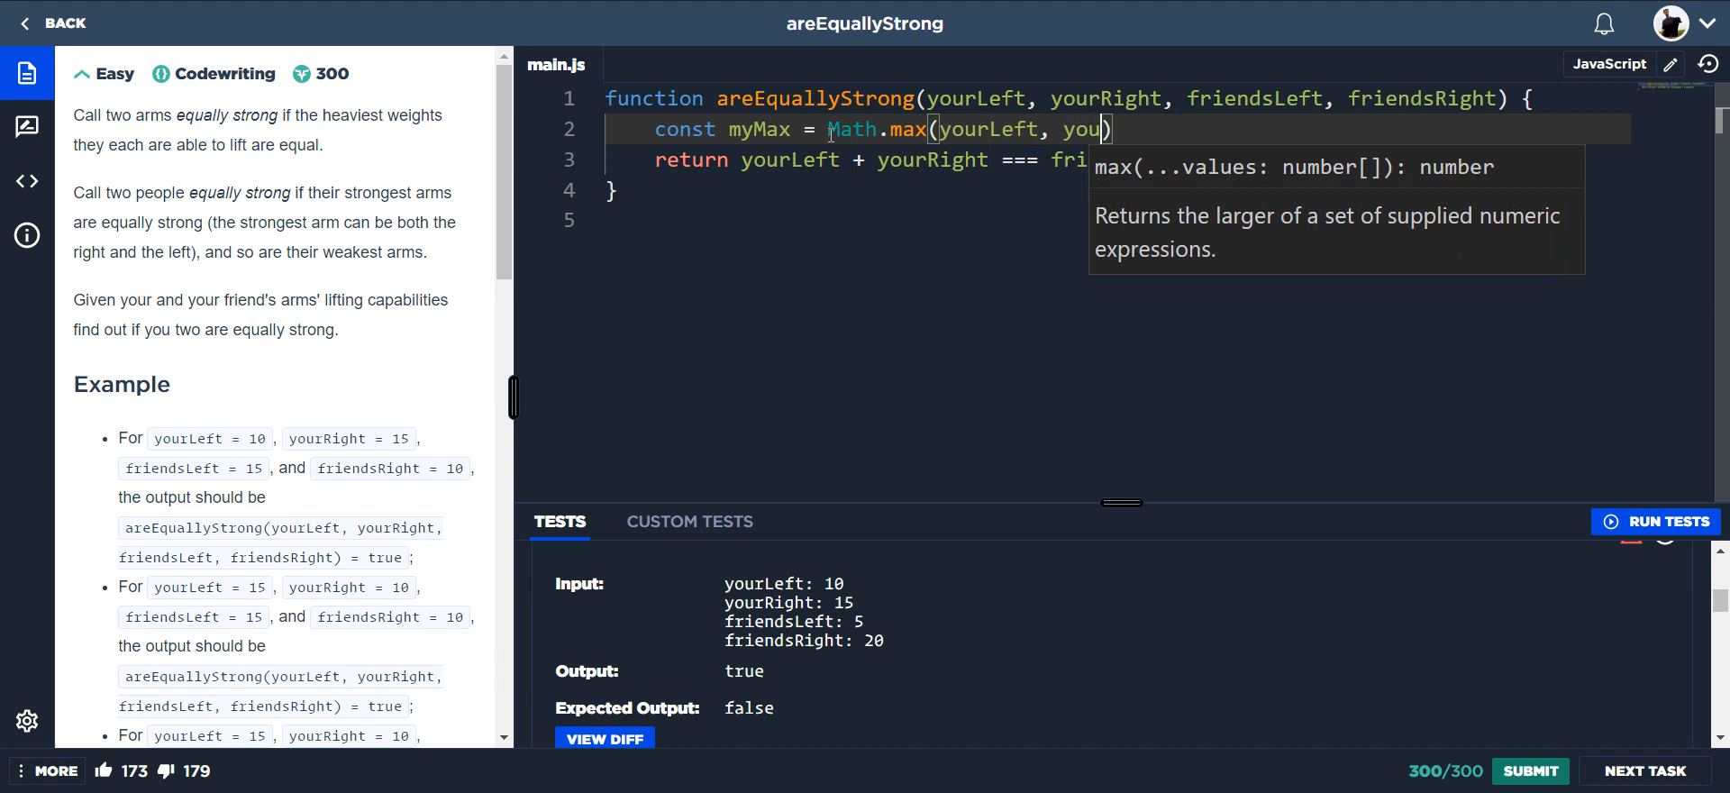
{"action": "type", "text": "rRight"}
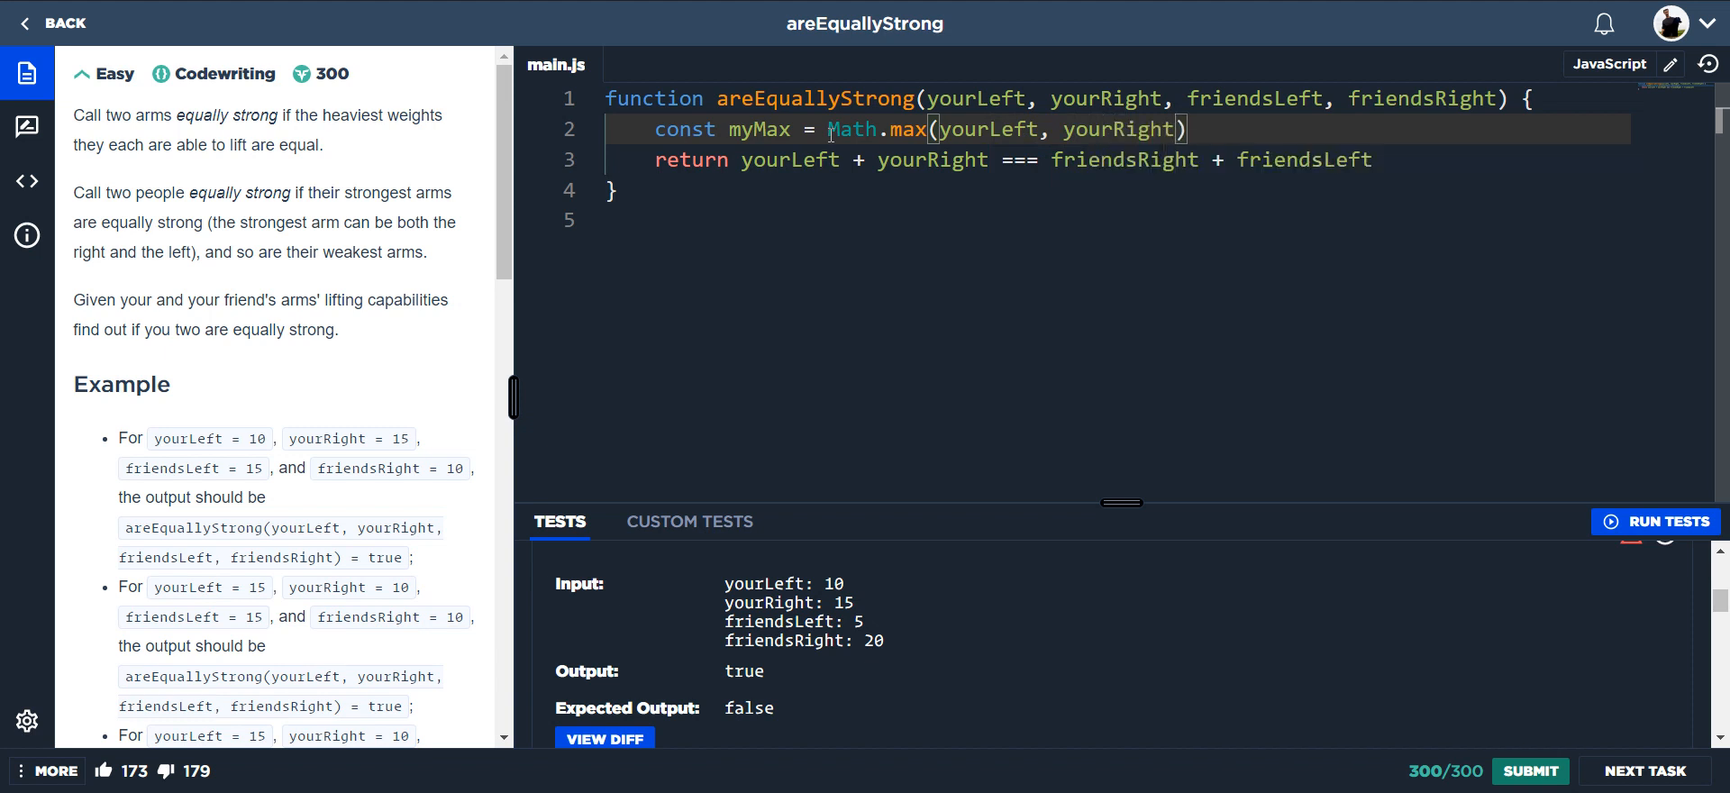
Declare const friendsMax = Math.max(friendsRight, friendsLeft) on the next line.
{"action": "type", "text": "consr"}
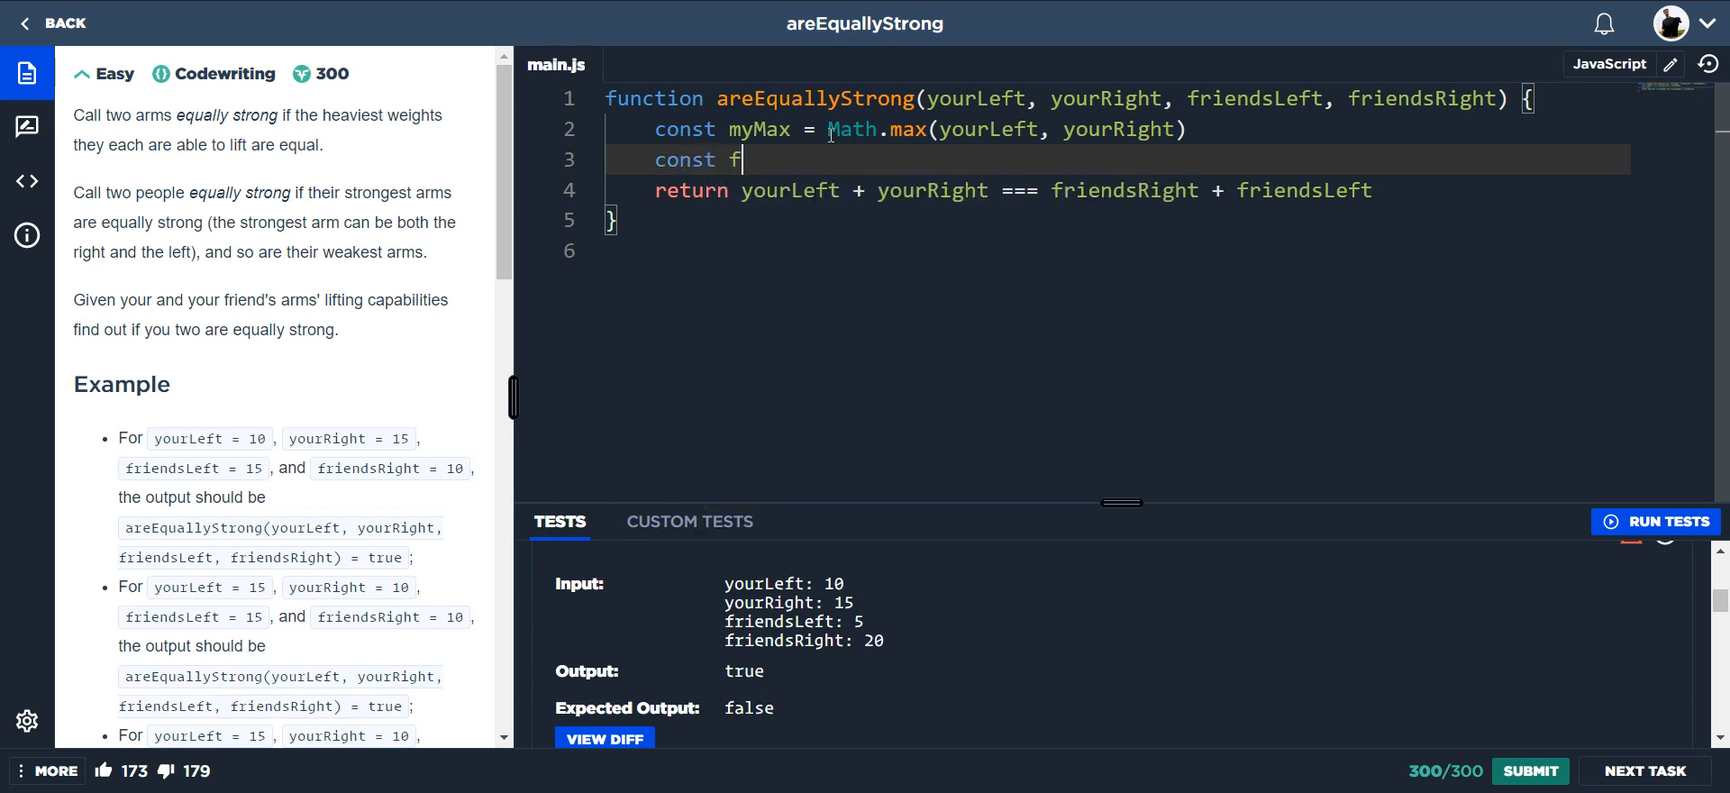
{"action": "type", "text": "riendsLef"}
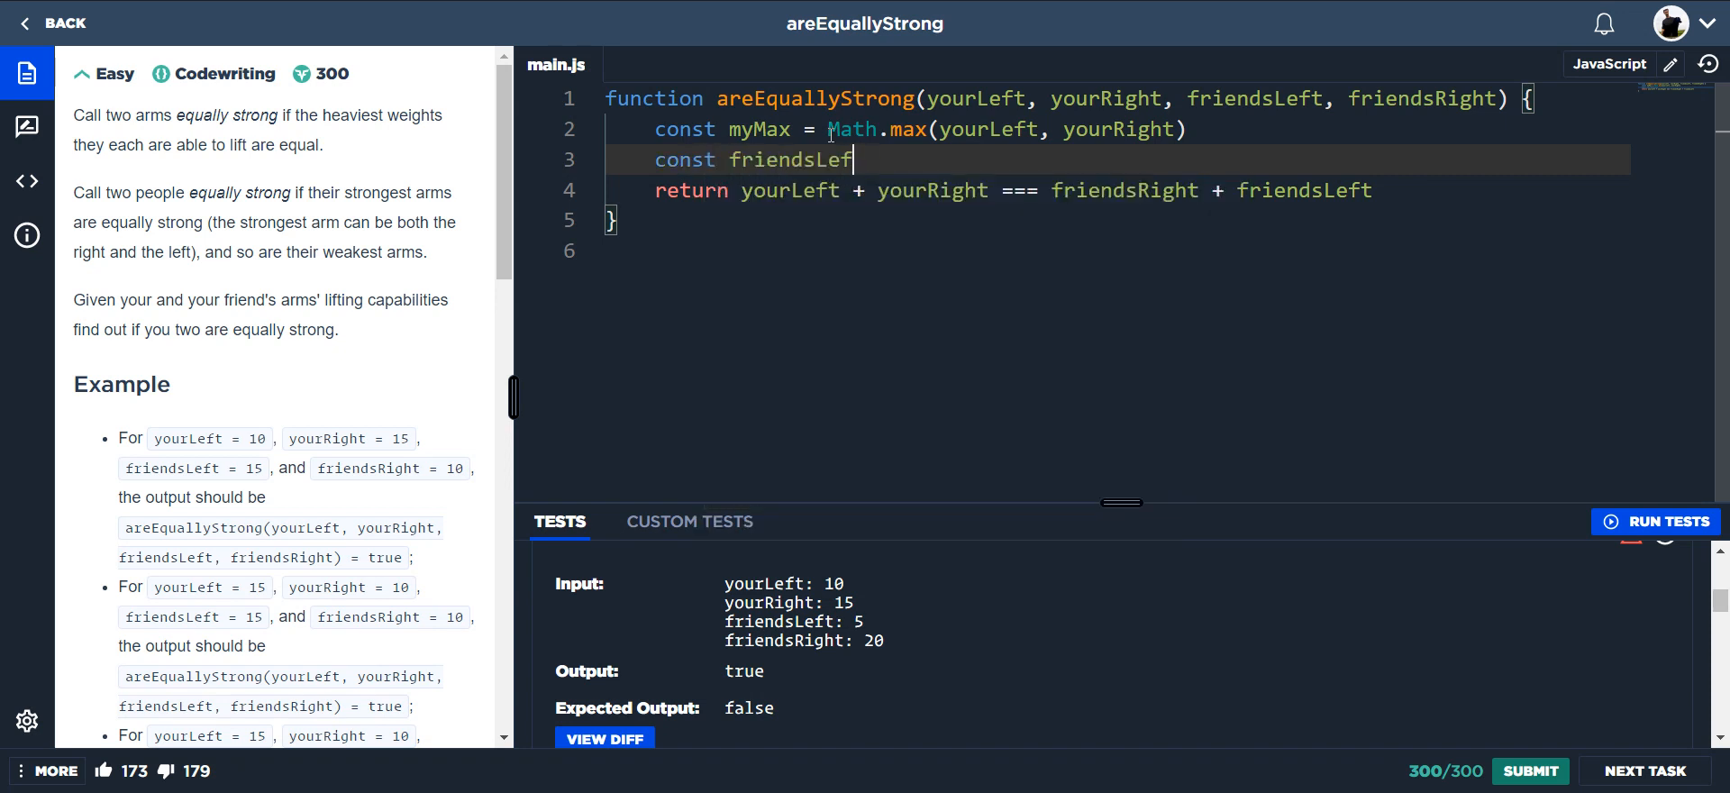
{"action": "type", "text": "Max = Math.max("}
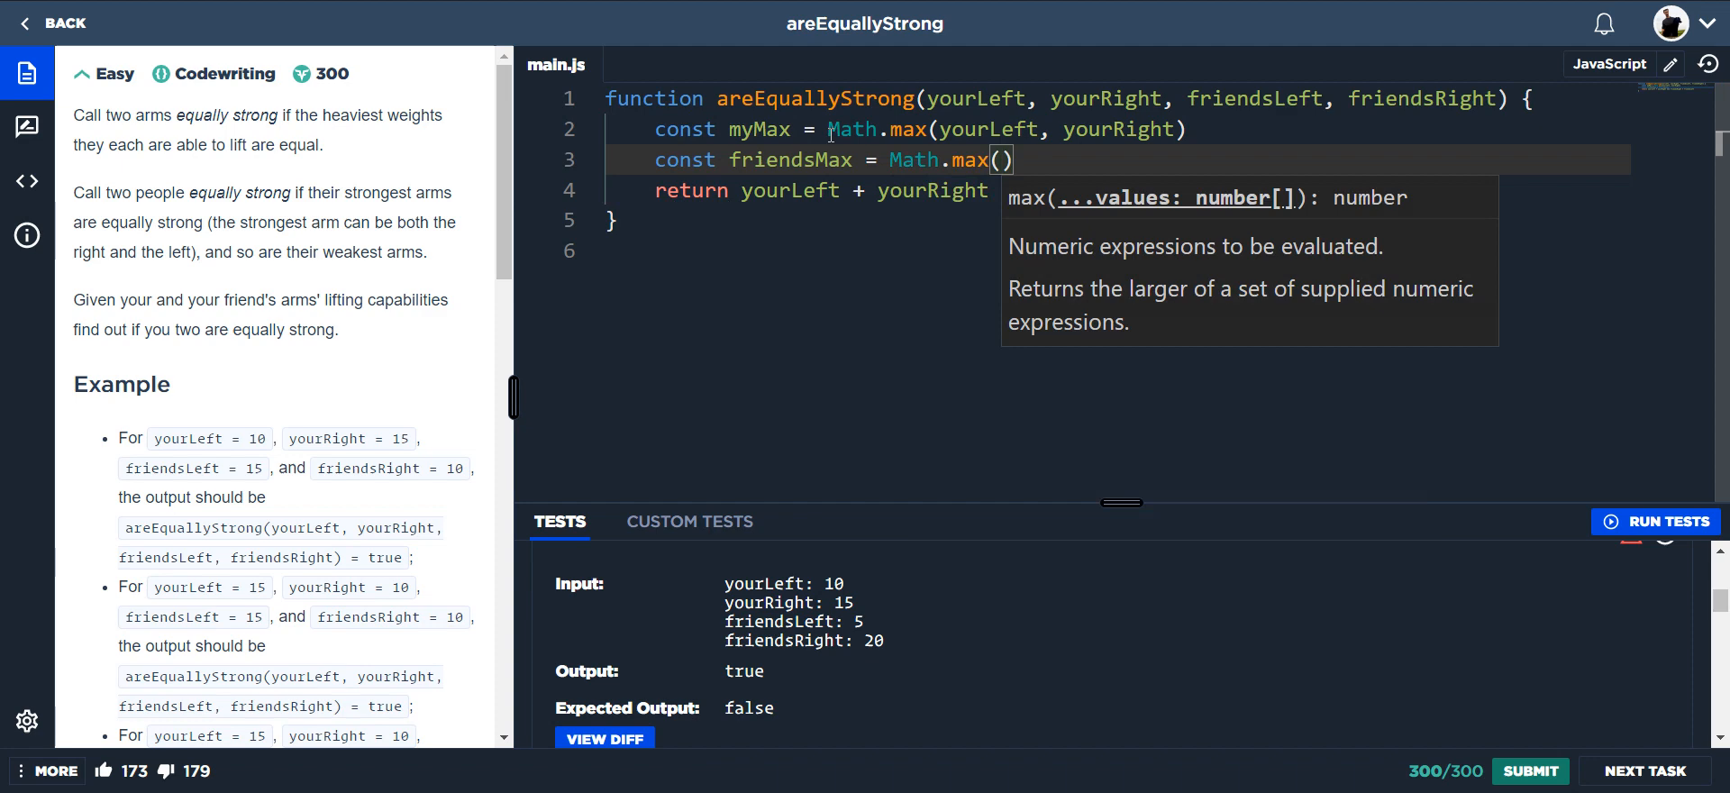
{"action": "type", "text": "friendsRight,"}
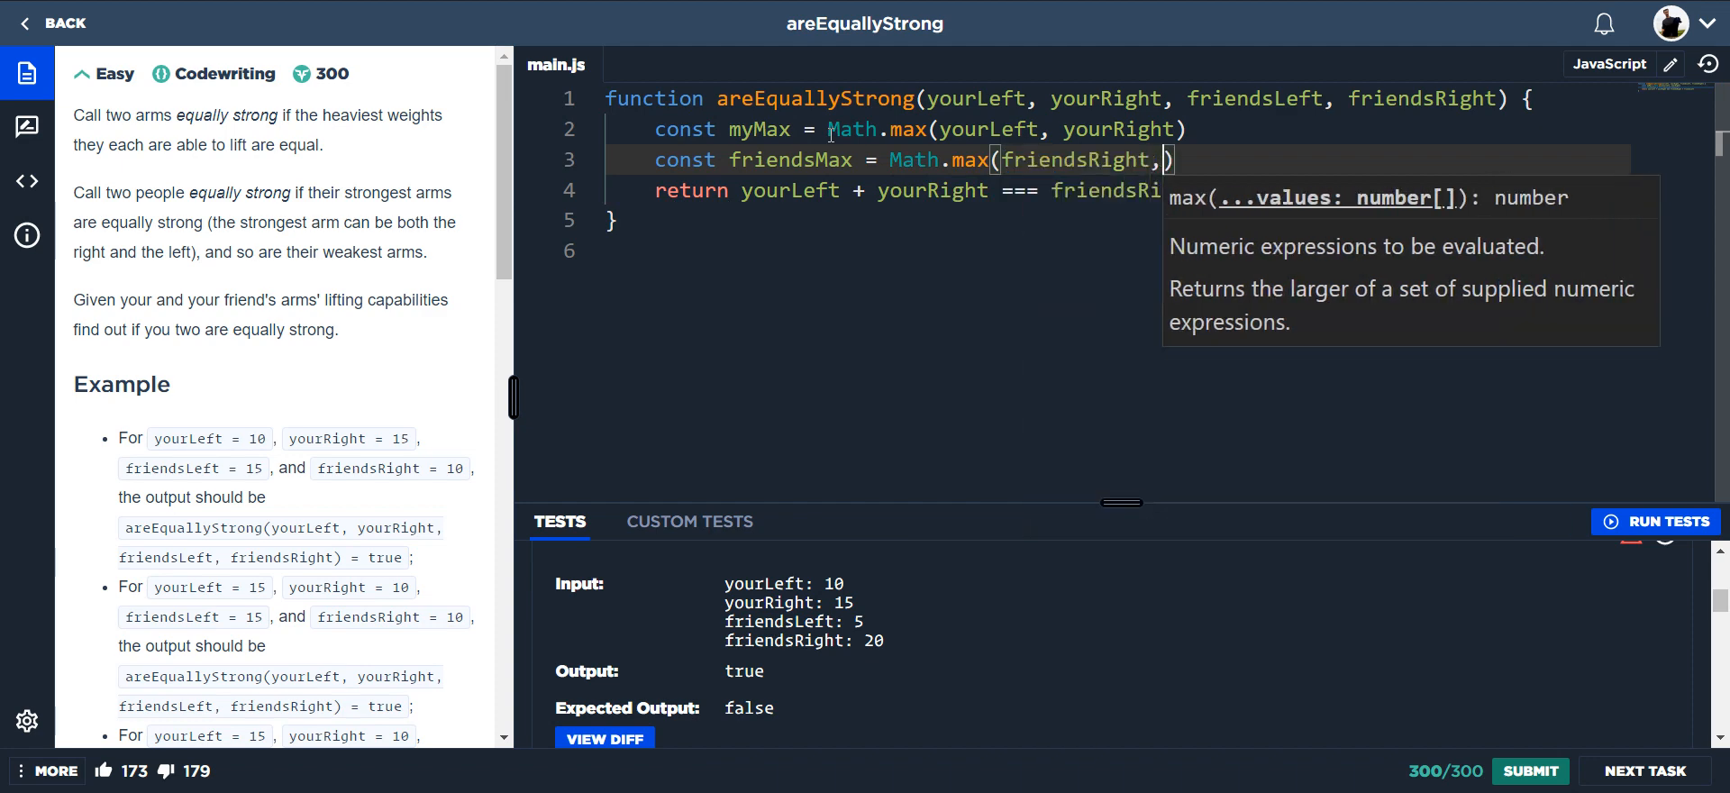
{"action": "type", "text": "friendsLeft"}
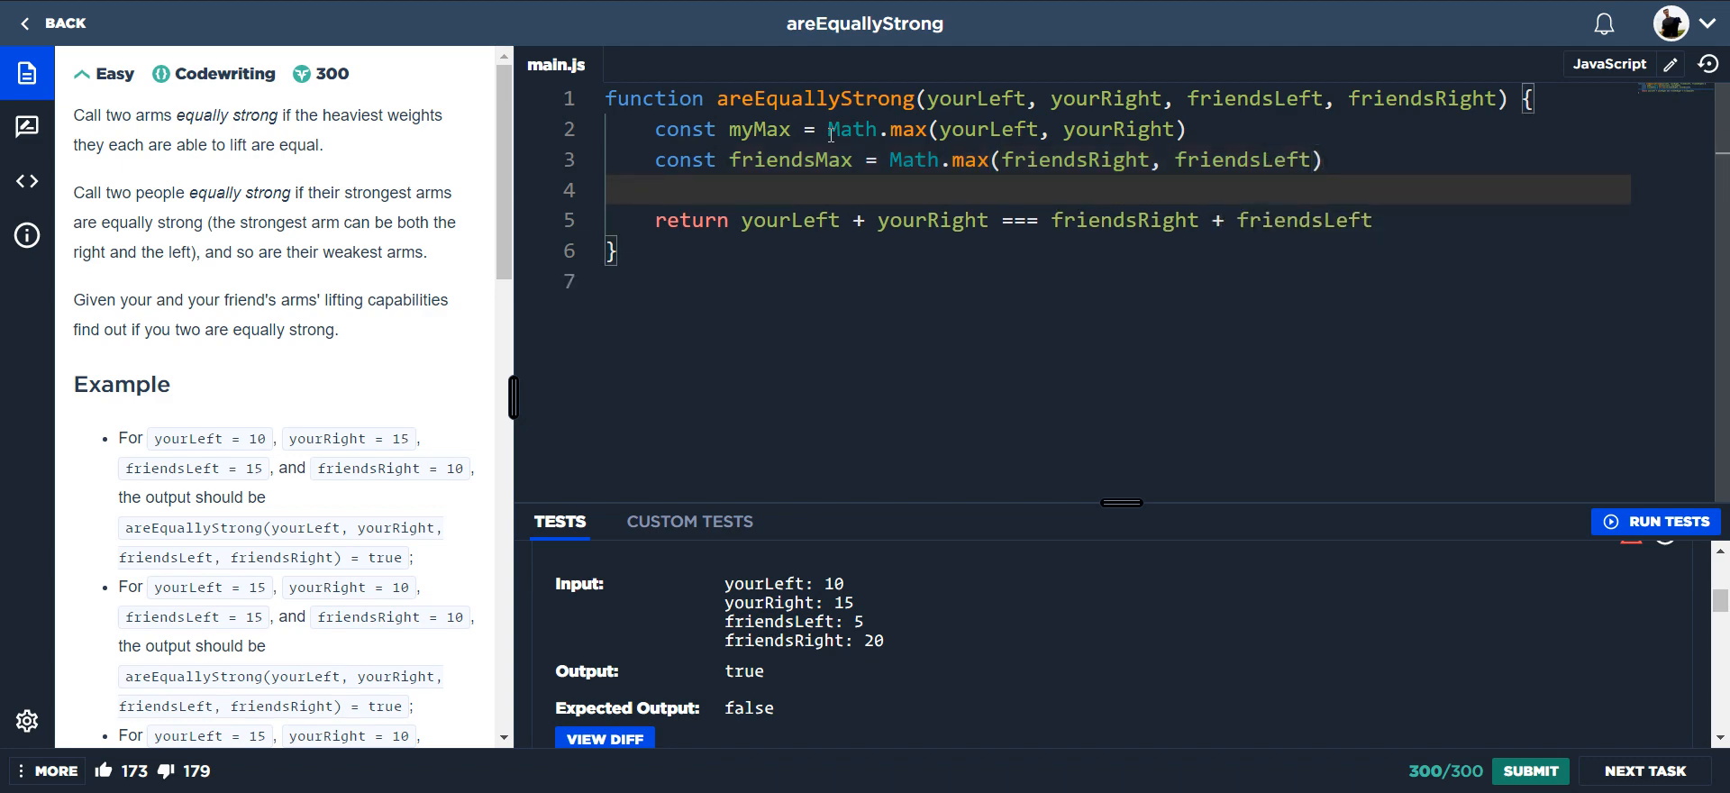
Add if(friendsMax !== yourMax) return false before the sum comparison, using yourMax as the name.
{"action": "type", "text": "if()"}
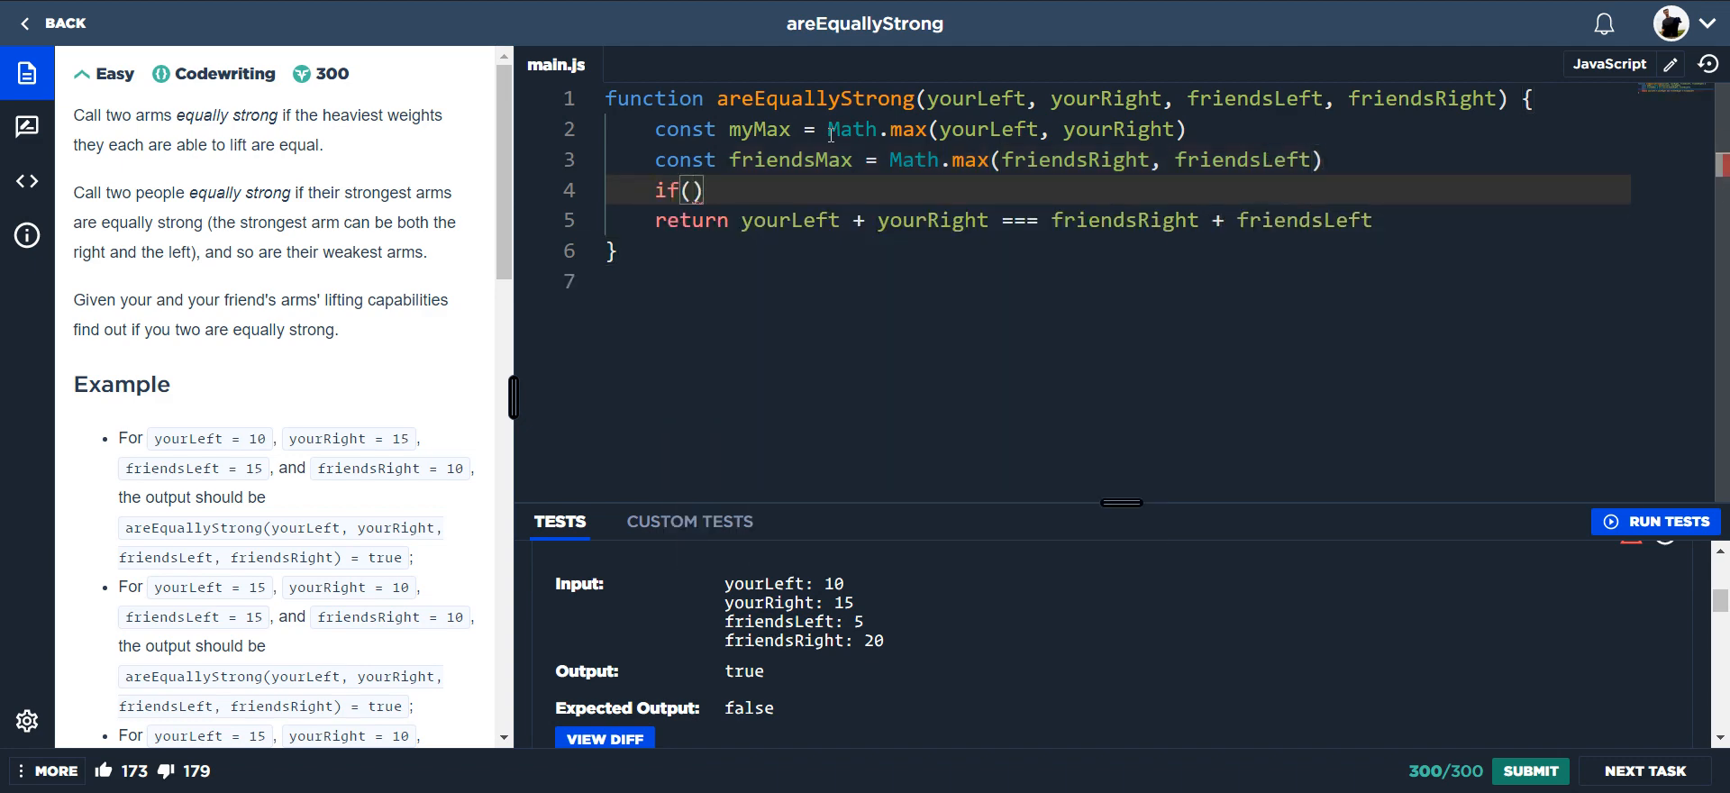
{"action": "type", "text": "friendsMax"}
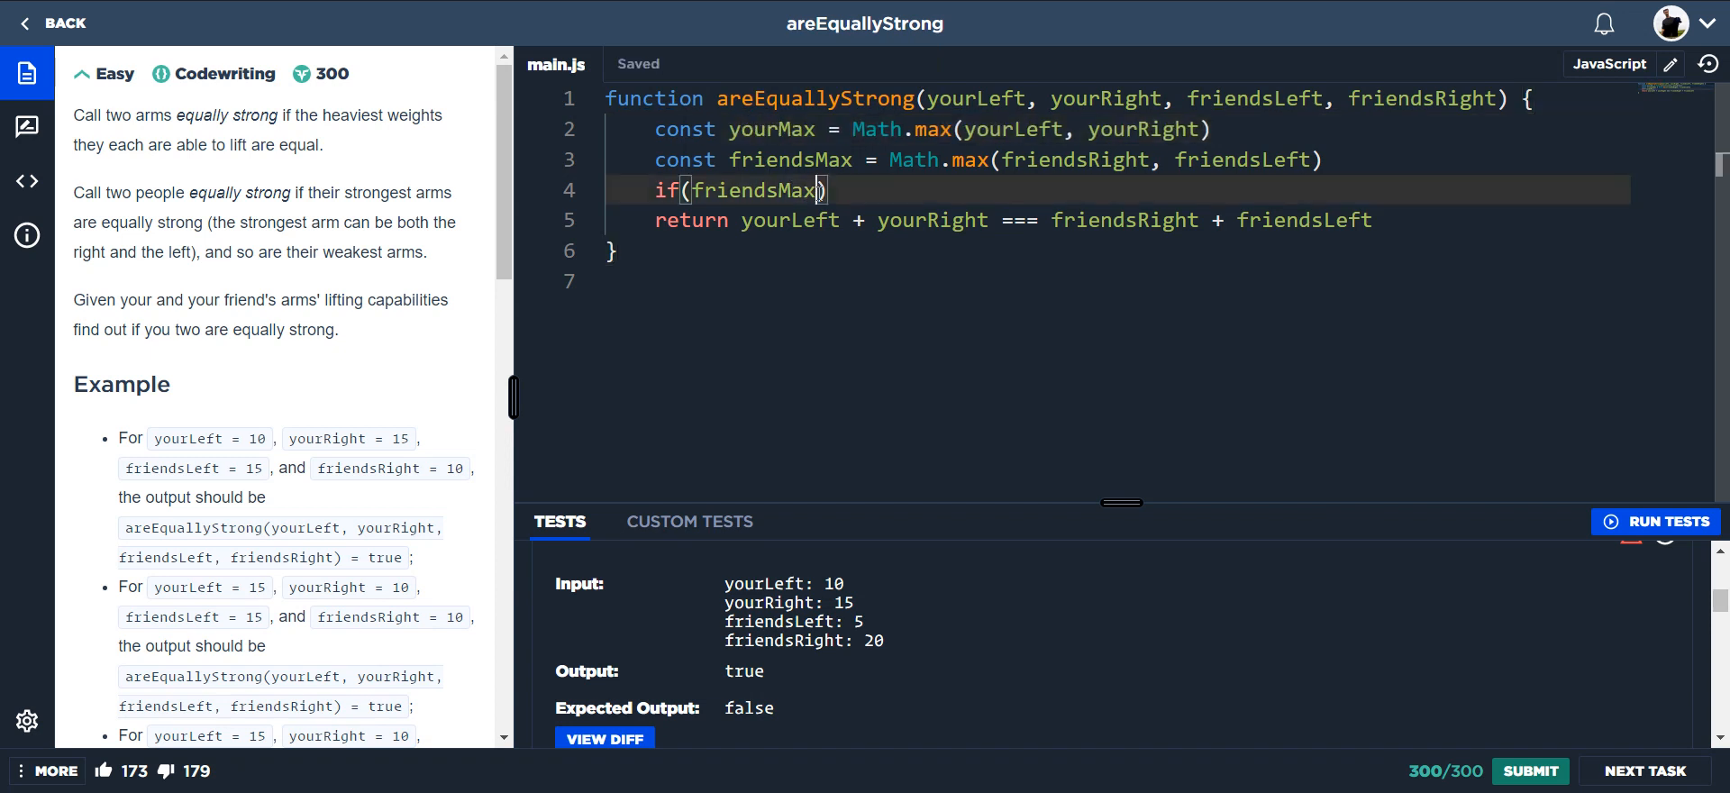
{"action": "type", "text": "!=="}
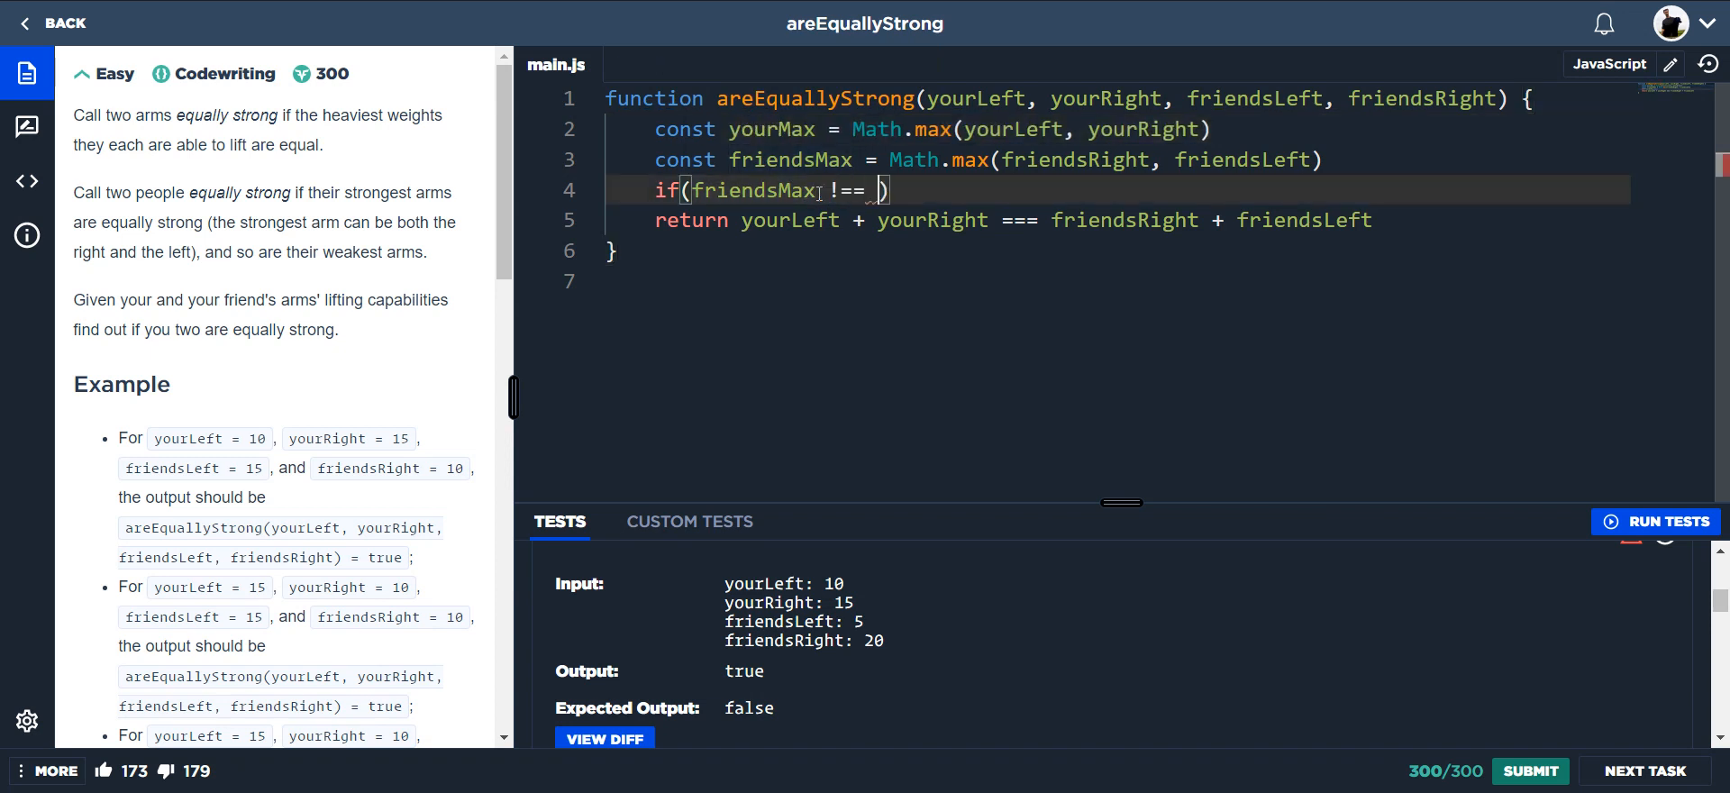
{"action": "type", "text": "yo"}
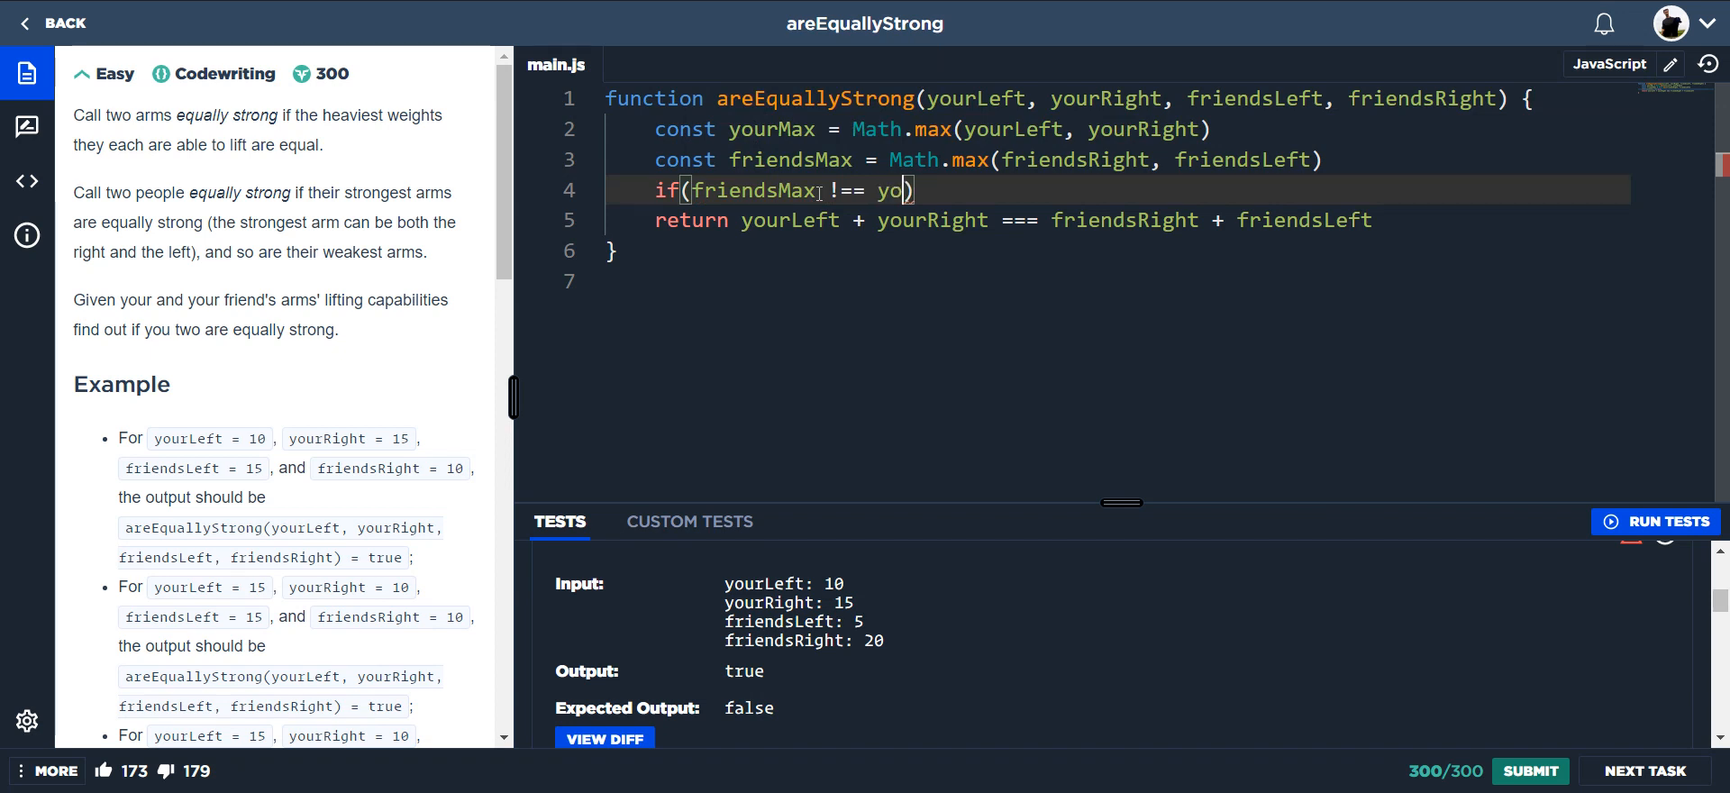
{"action": "type", "text": "urMax"}
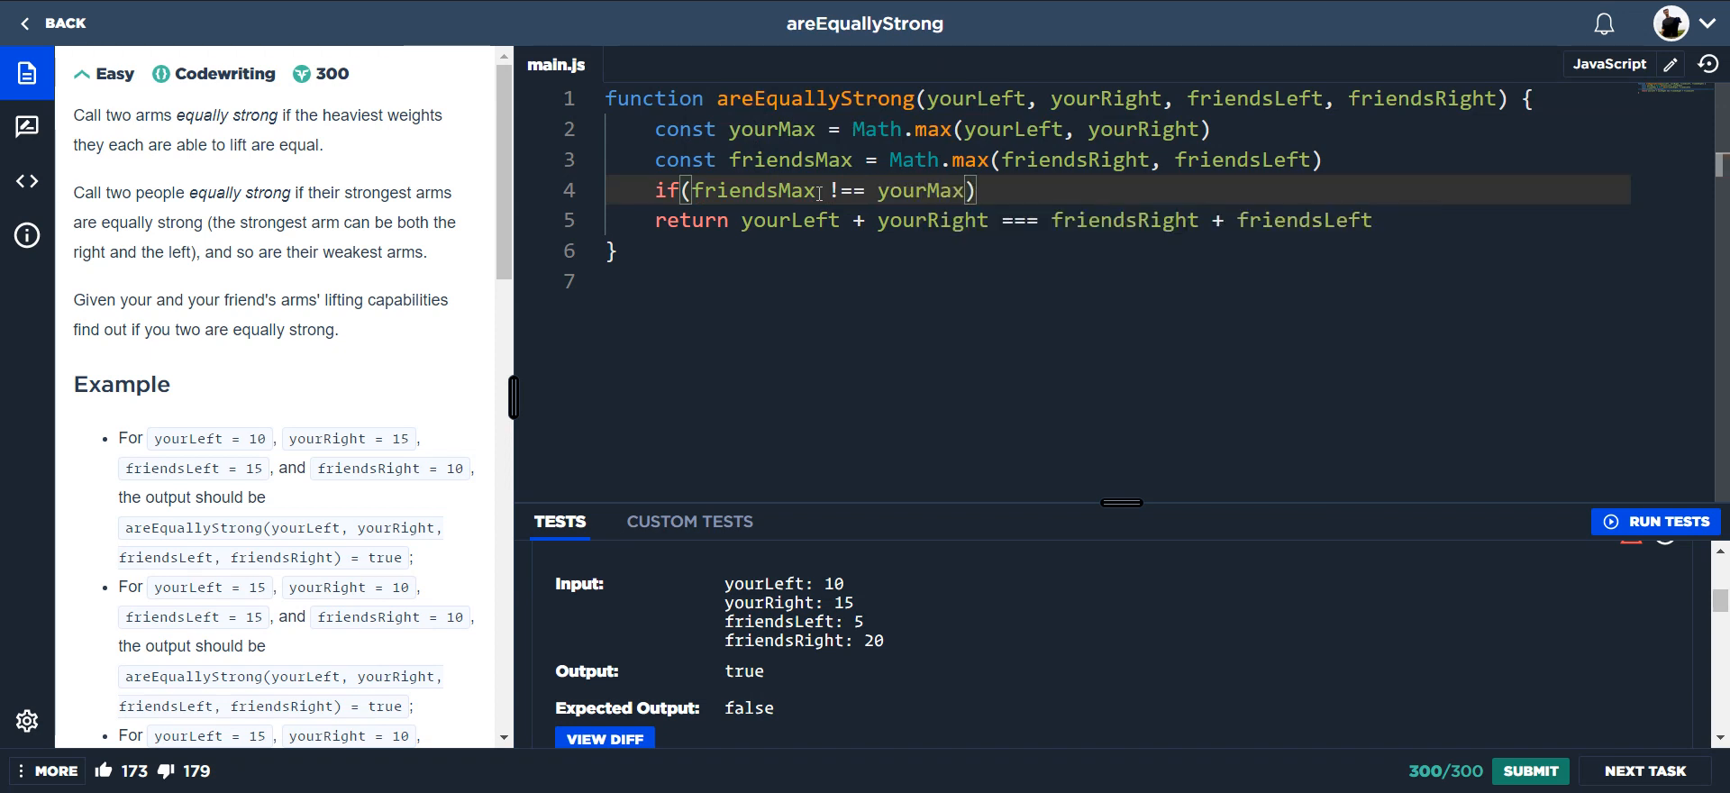
{"action": "type", "text": "return"}
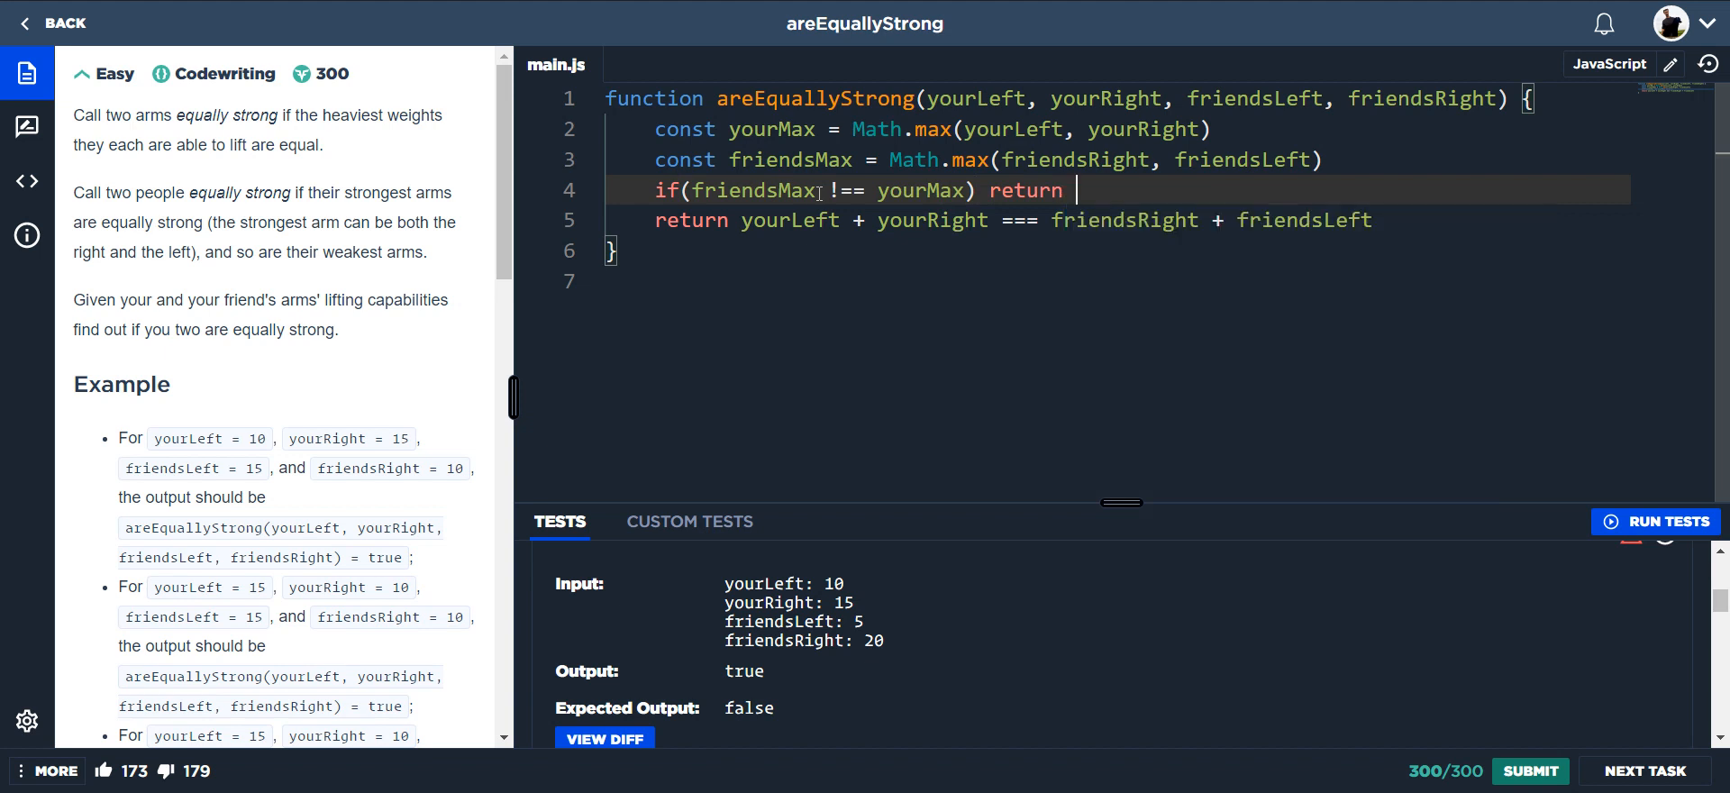
{"action": "type", "text": "false"}
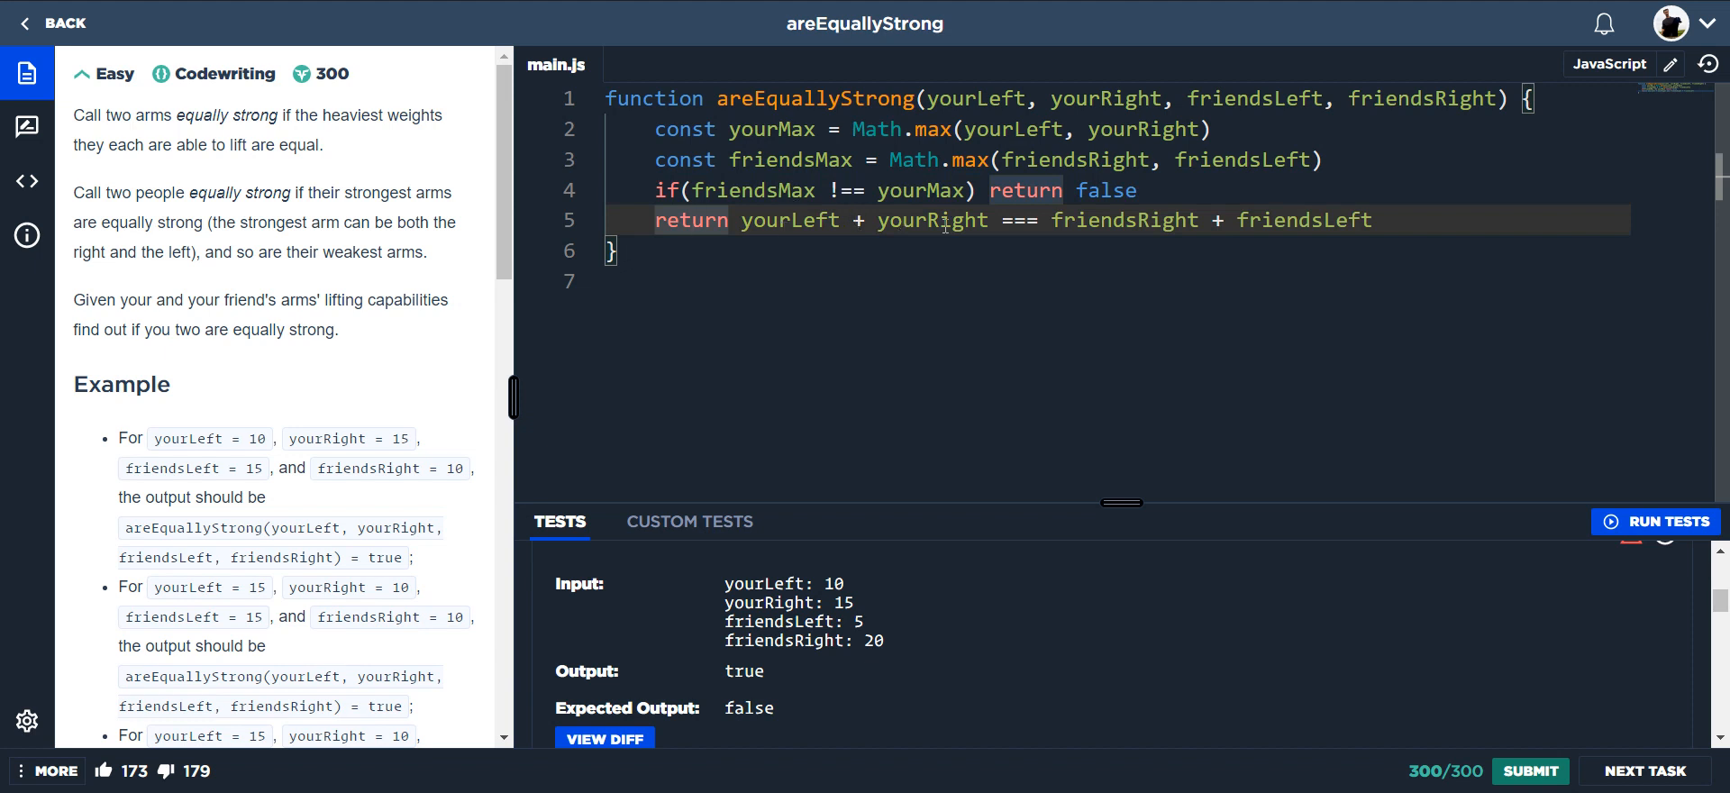
{"action": "mouse_move", "coordinate": [1319, 215]}
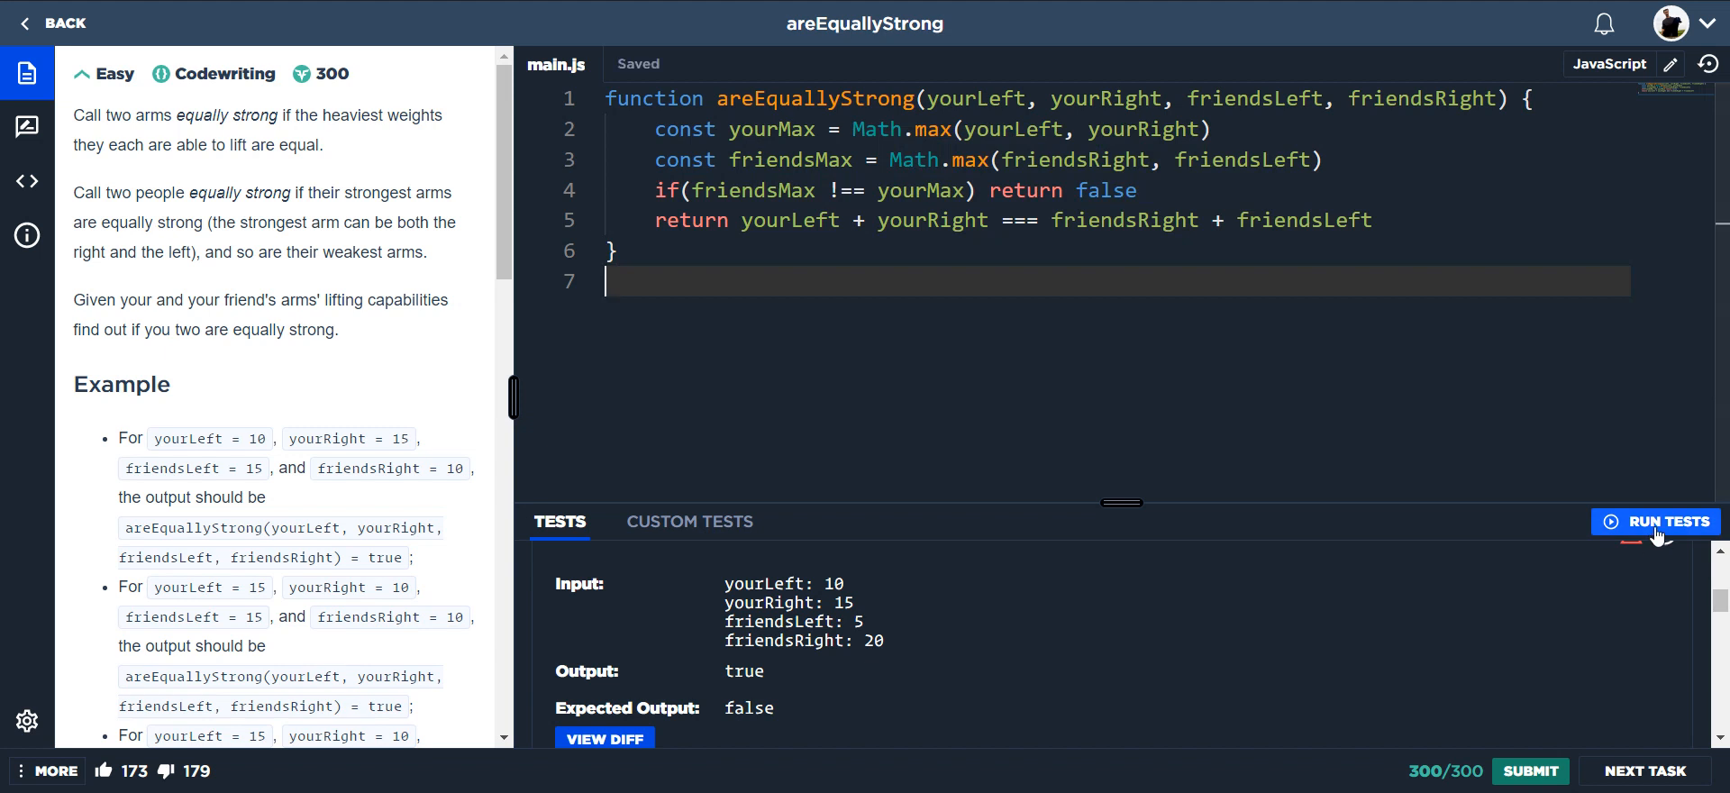
Run the tests against the updated function so all 14 pass.
{"action": "left_click", "coordinate": [1655, 521]}
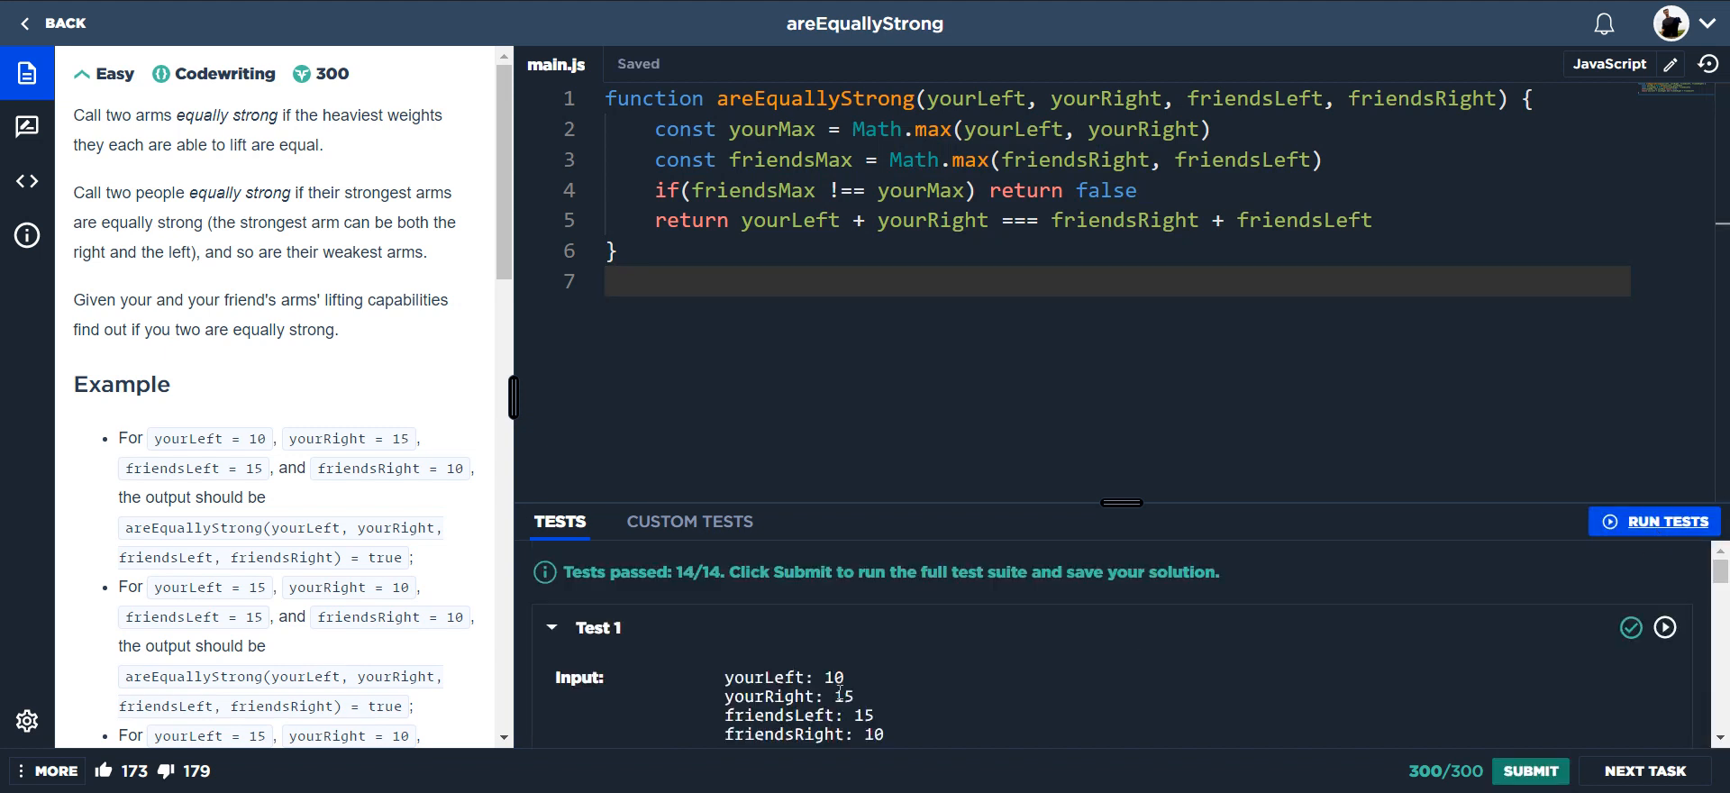